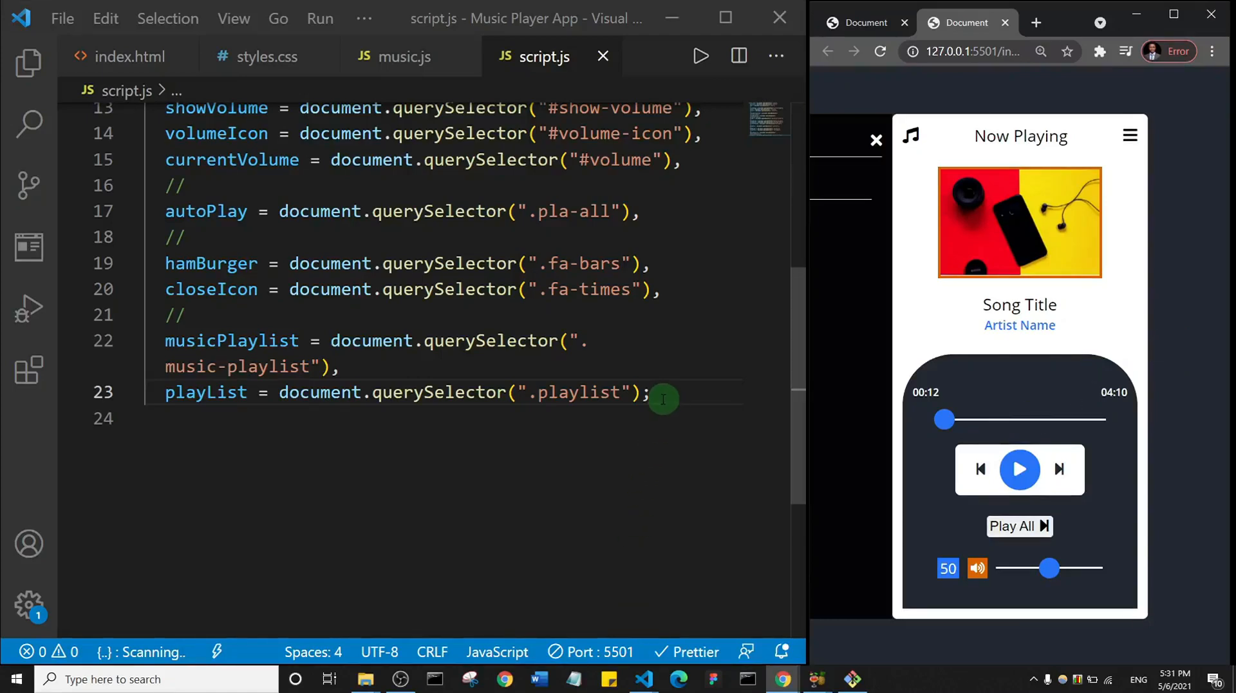
# Switch to styles.css and save its overflow-hidden change to .music.
pyautogui.scroll(3)
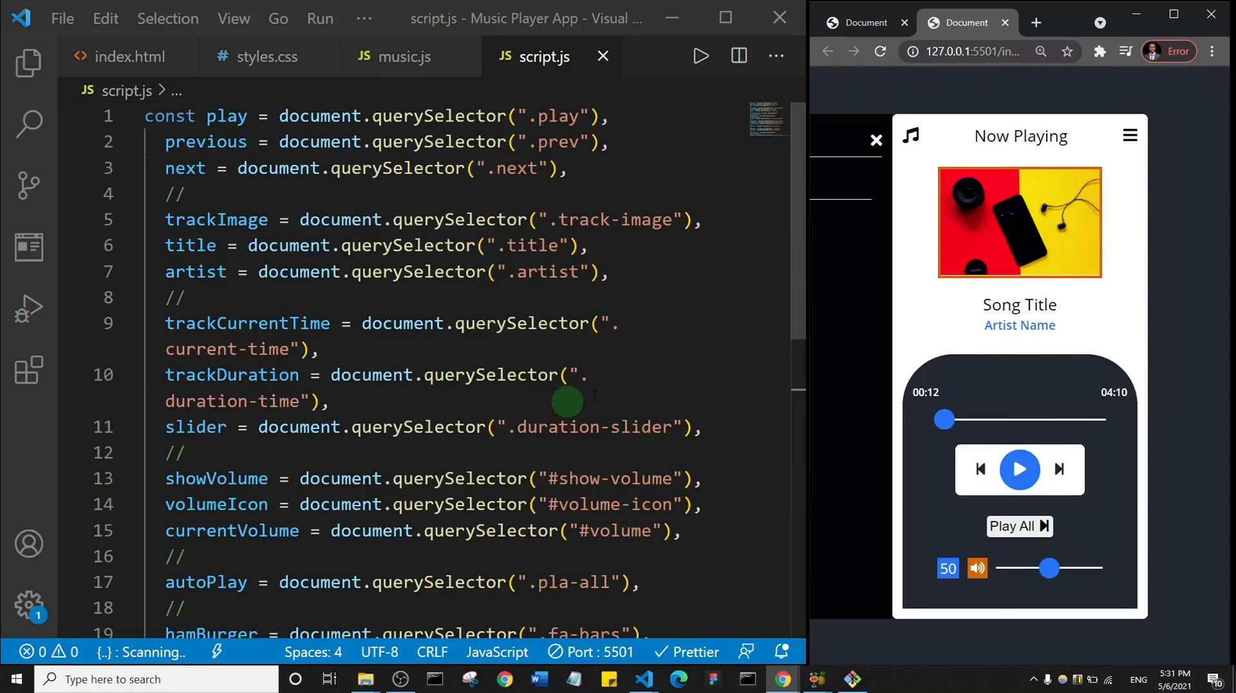
pyautogui.moveTo(1004, 374)
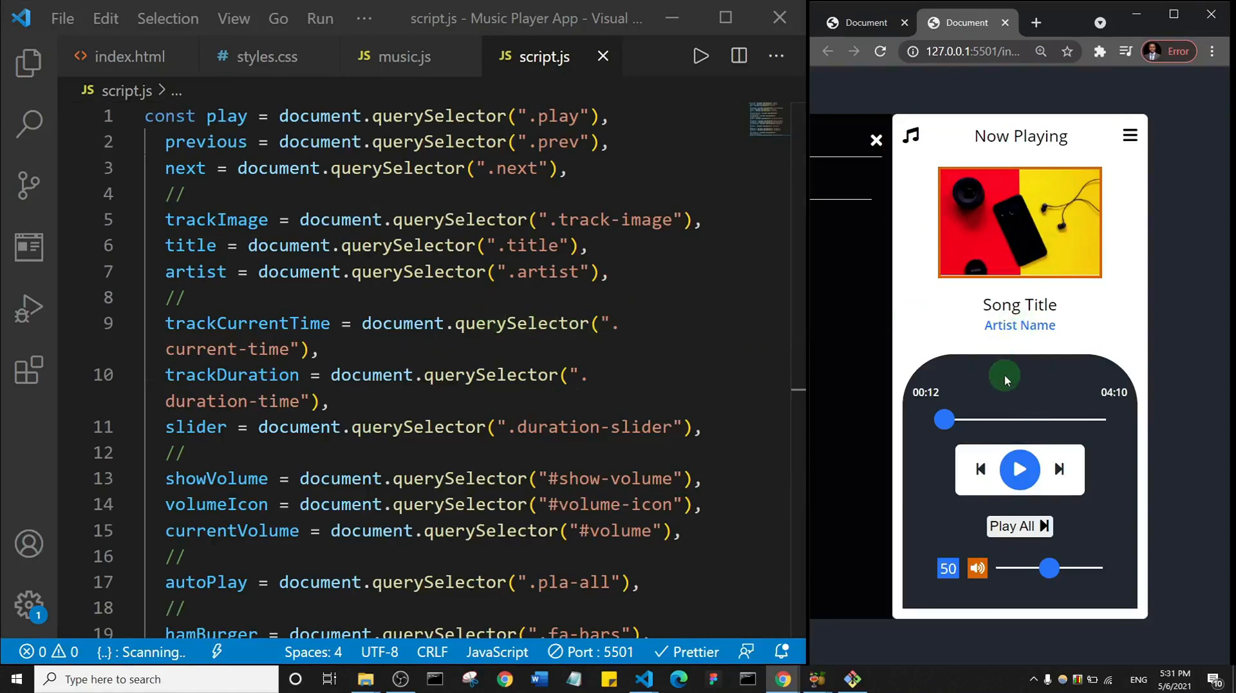
pyautogui.moveTo(968, 316)
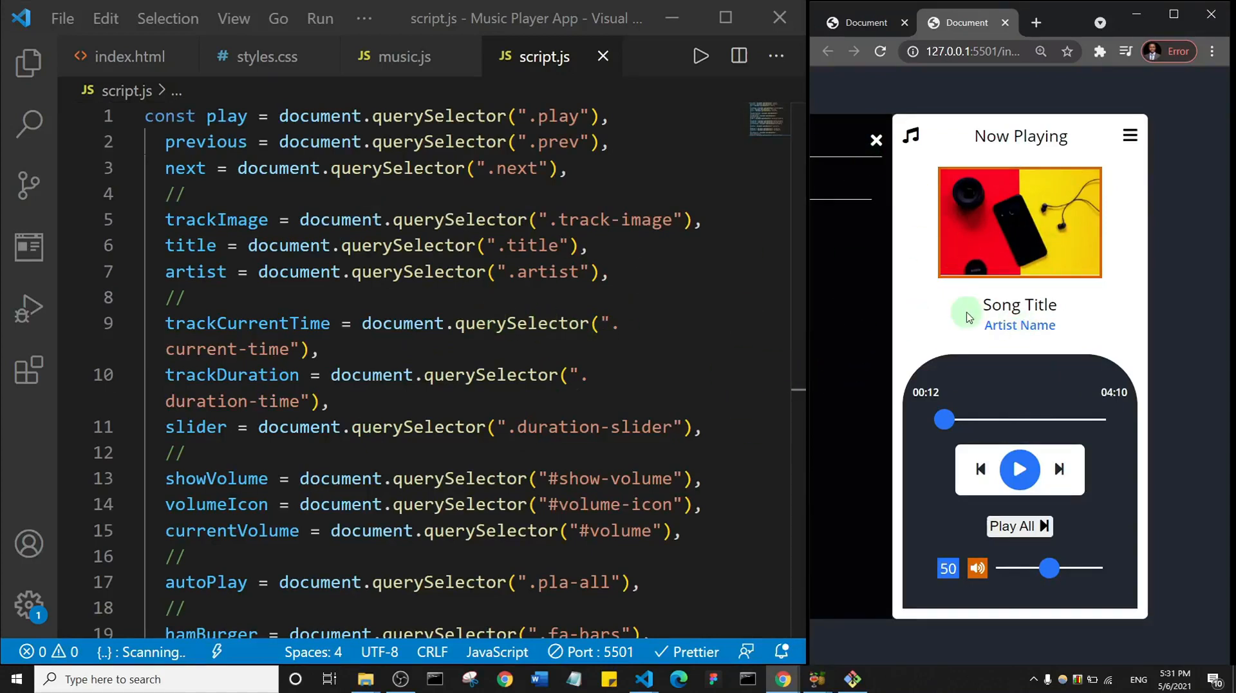
pyautogui.moveTo(822, 296)
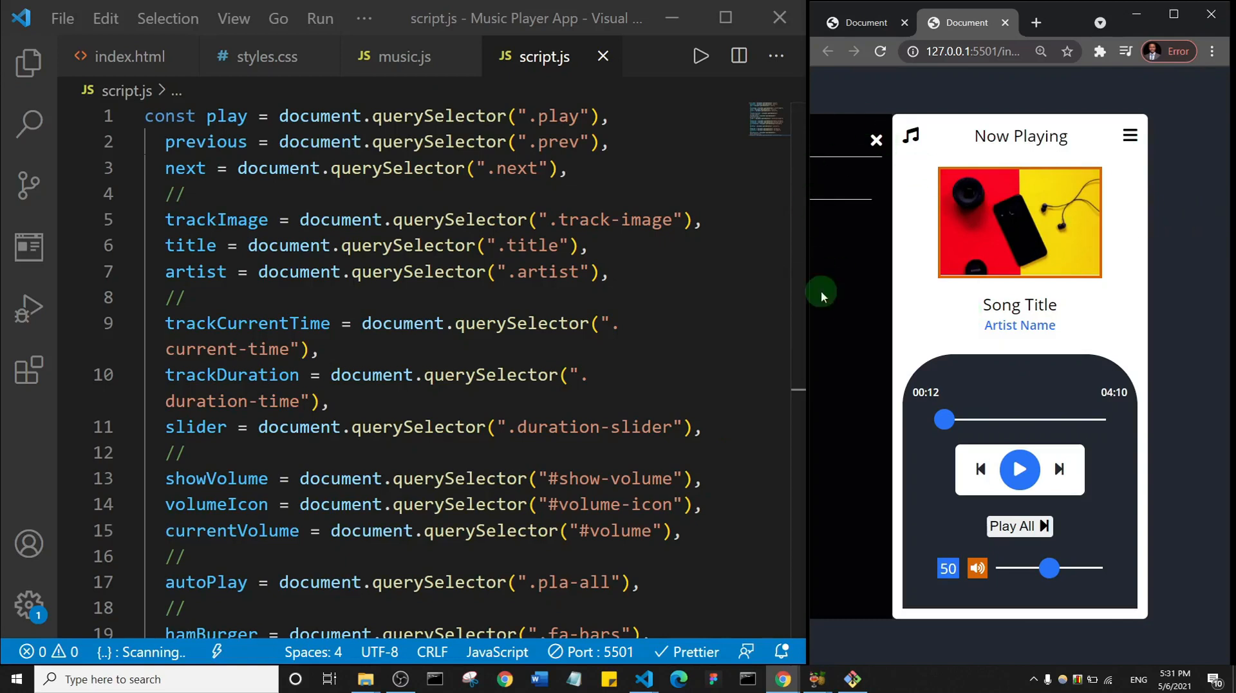
pyautogui.moveTo(1040, 324)
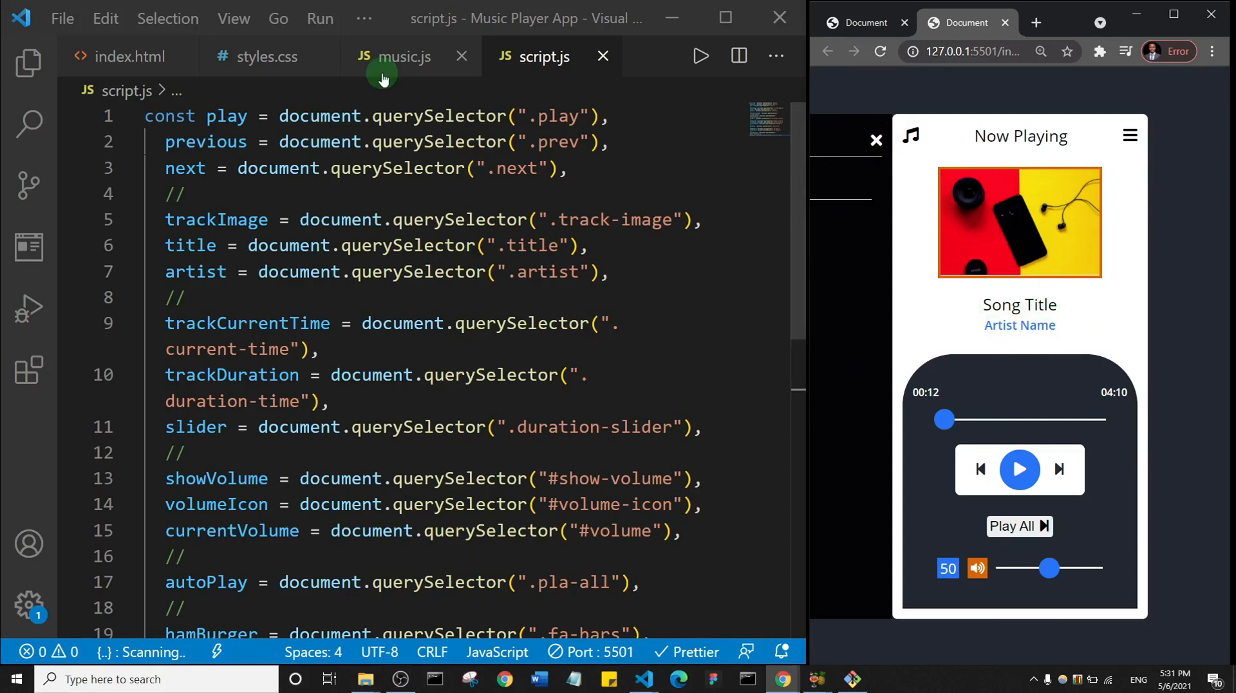
pyautogui.click(266, 56)
pyautogui.write('overflow: hidden;')
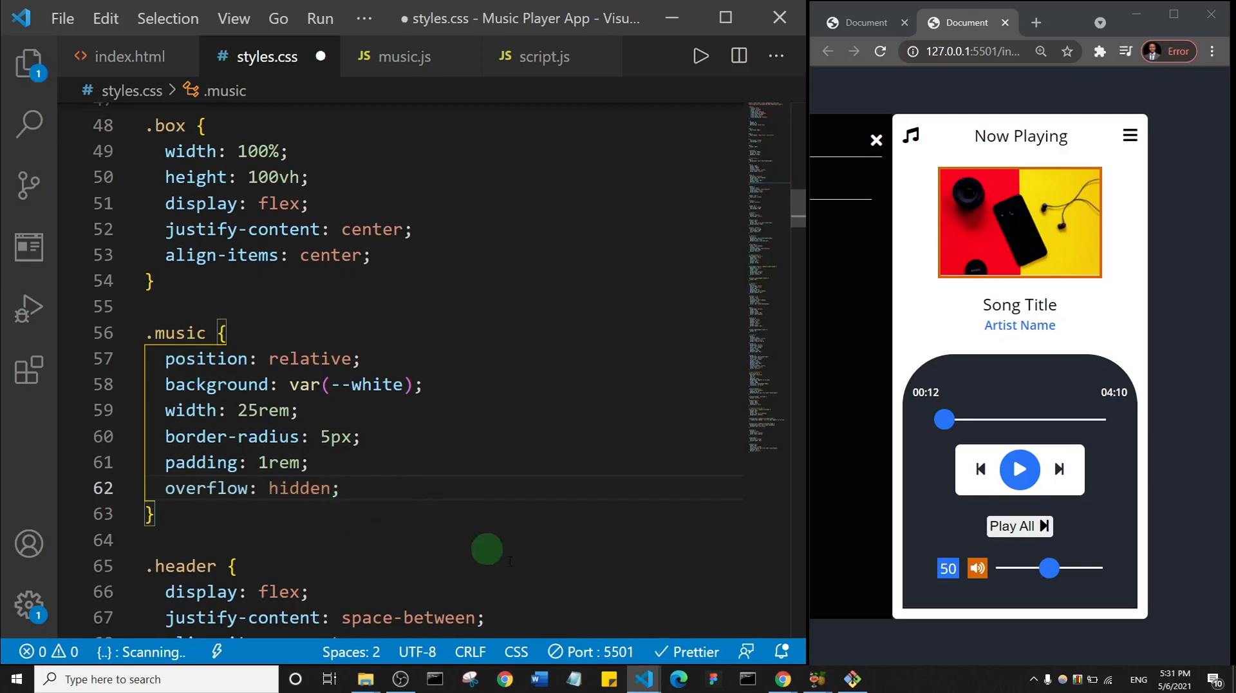
pyautogui.click(874, 140)
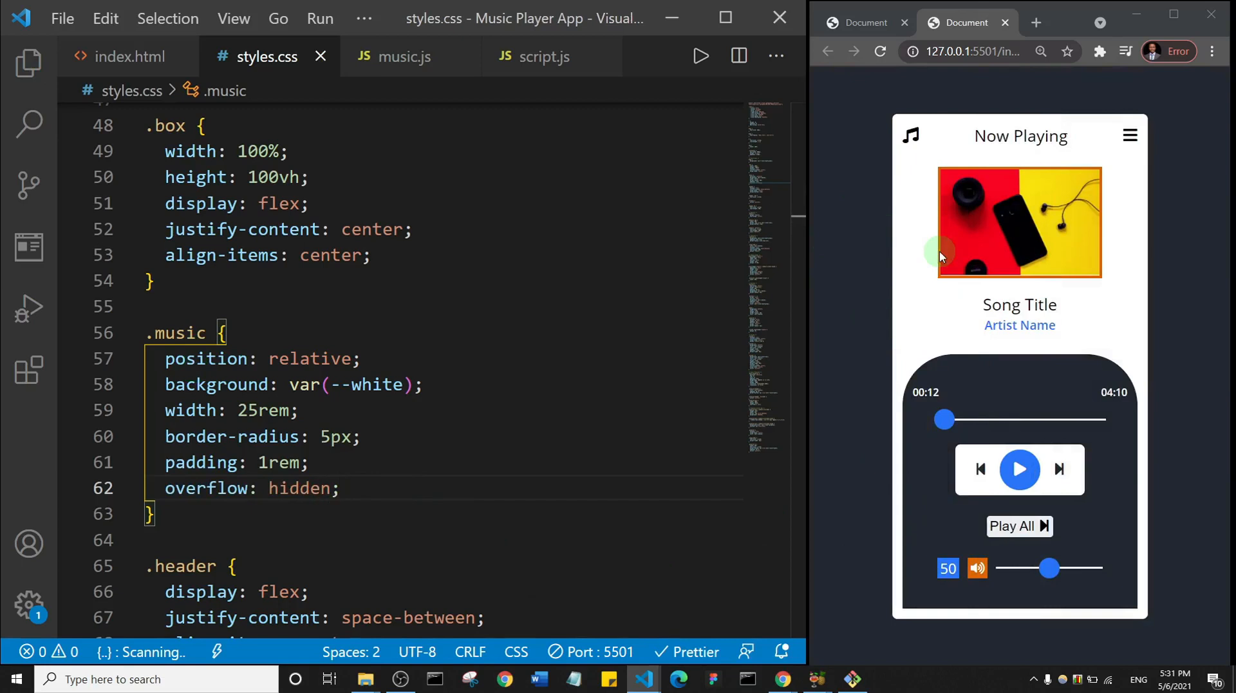
pyautogui.moveTo(445, 430)
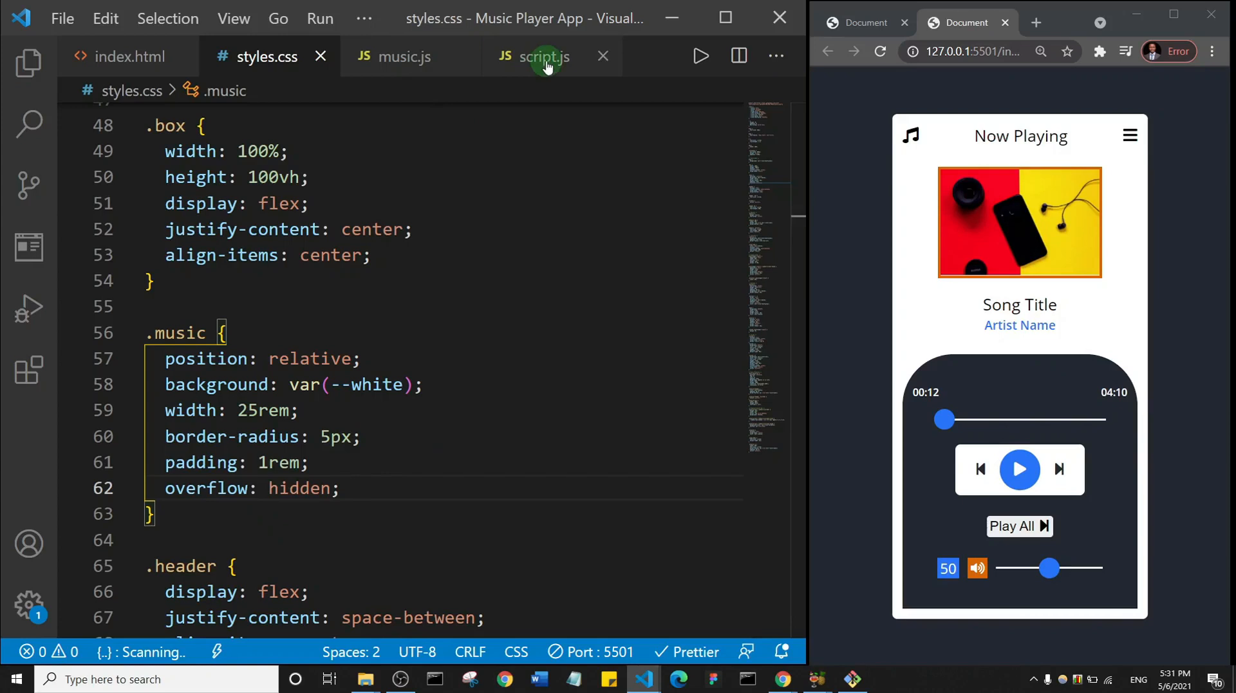
pyautogui.moveTo(398, 57)
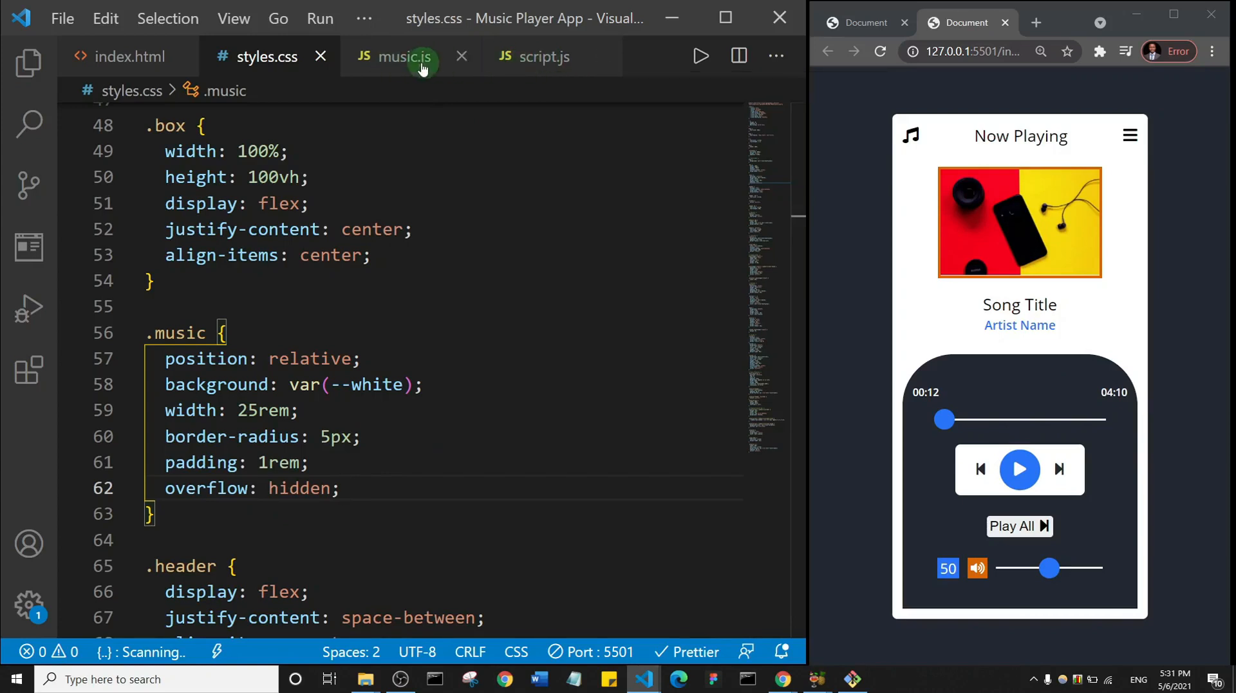
# In music.js, type 'let trackList = [' with an opening object brace.
pyautogui.click(404, 56)
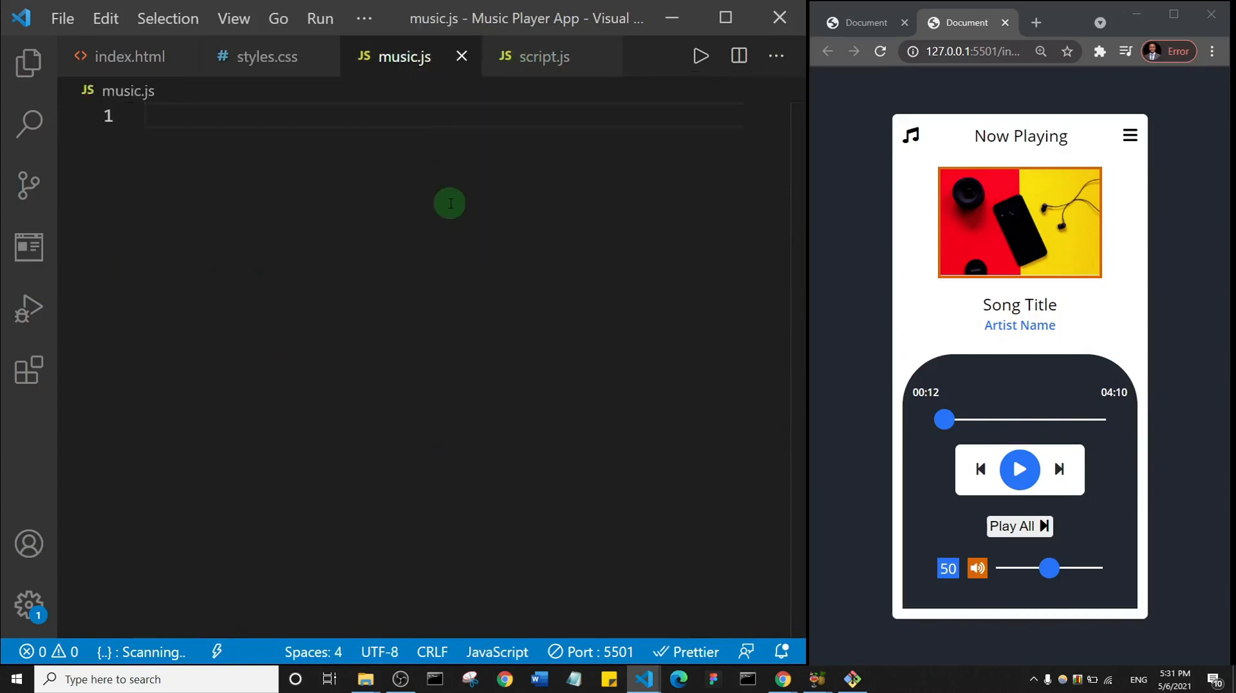
pyautogui.moveTo(654, 312)
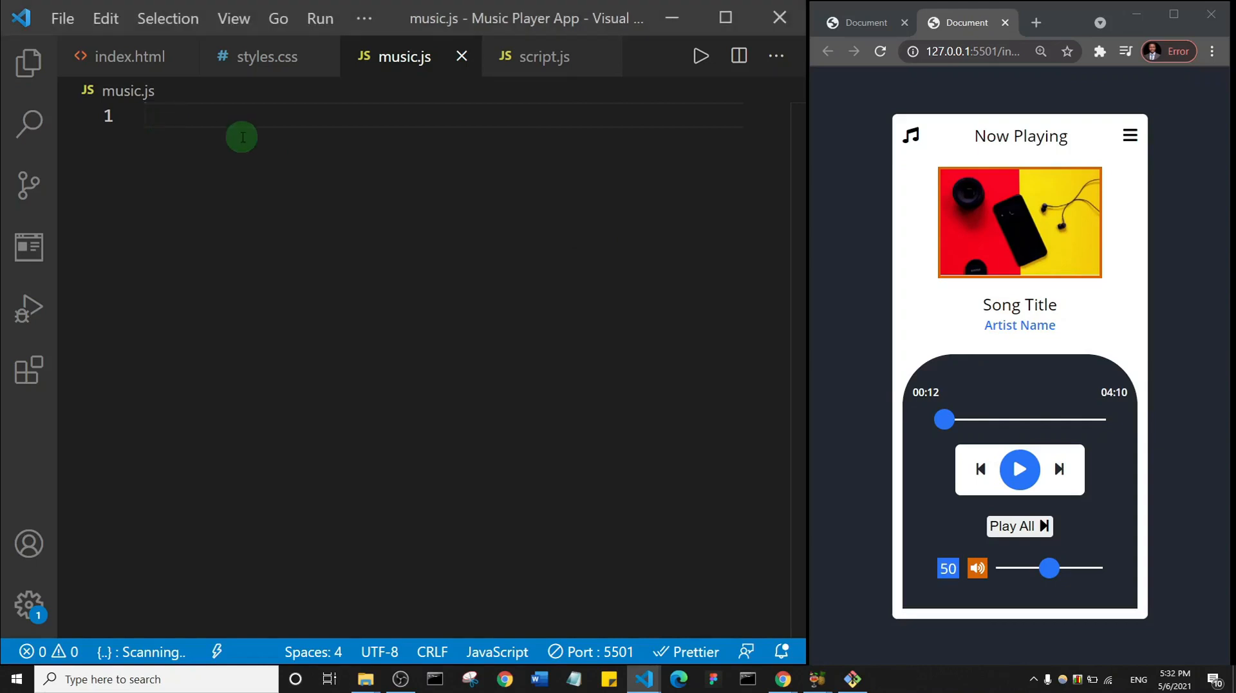
pyautogui.write('let')
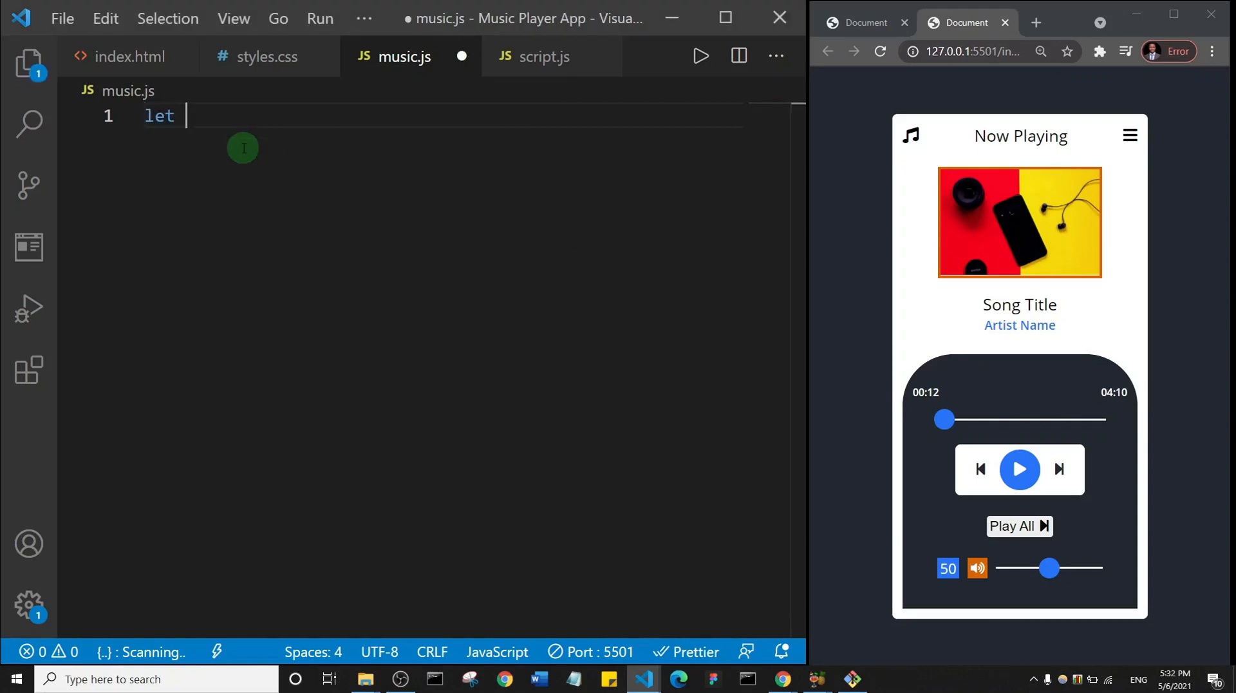
pyautogui.write('tra')
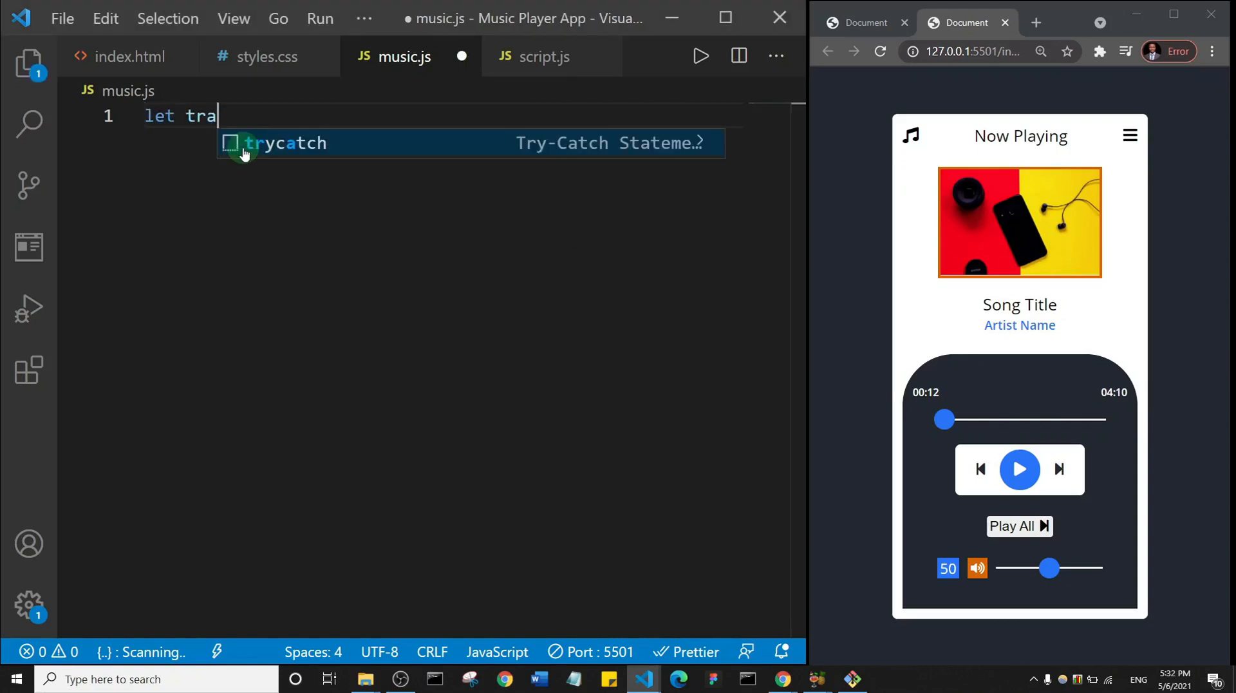
pyautogui.write('ckList')
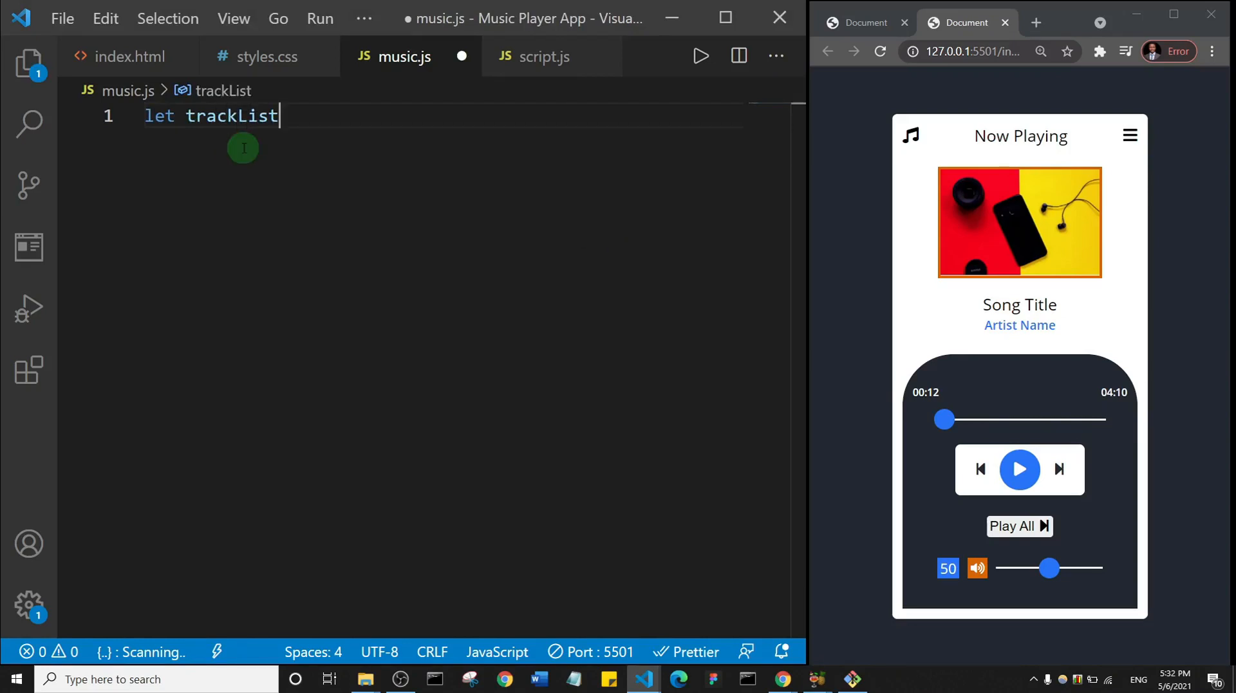
pyautogui.write('=')
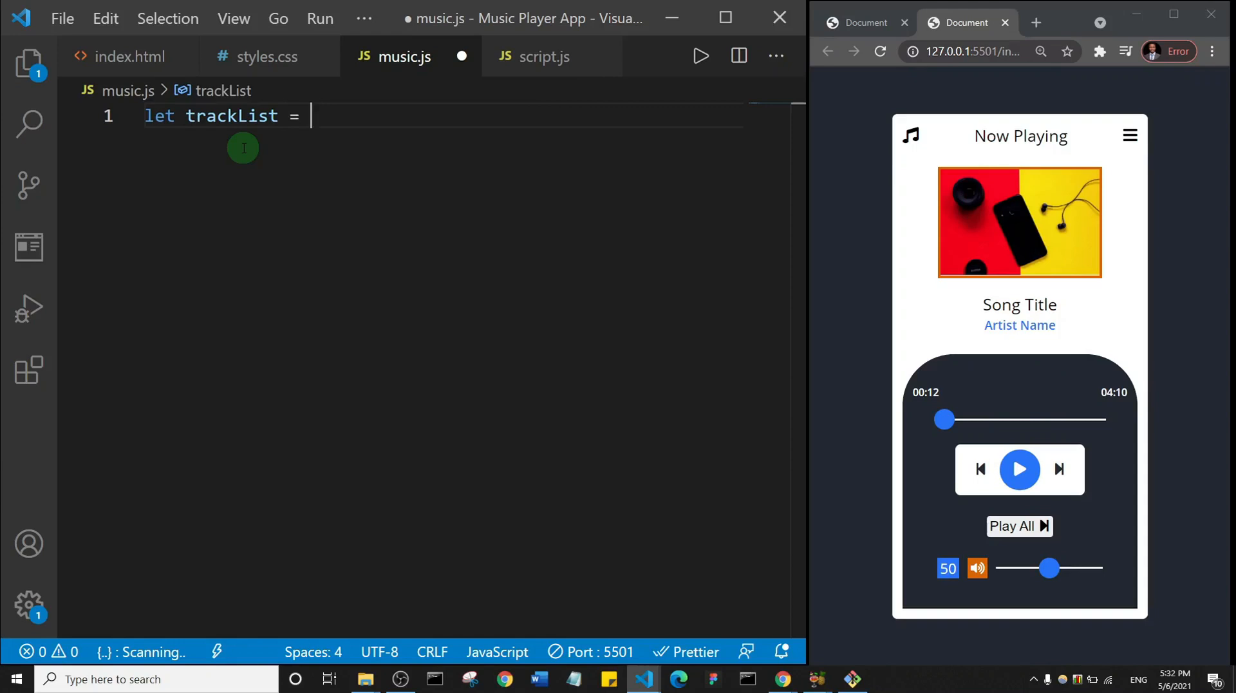
pyautogui.write('[')
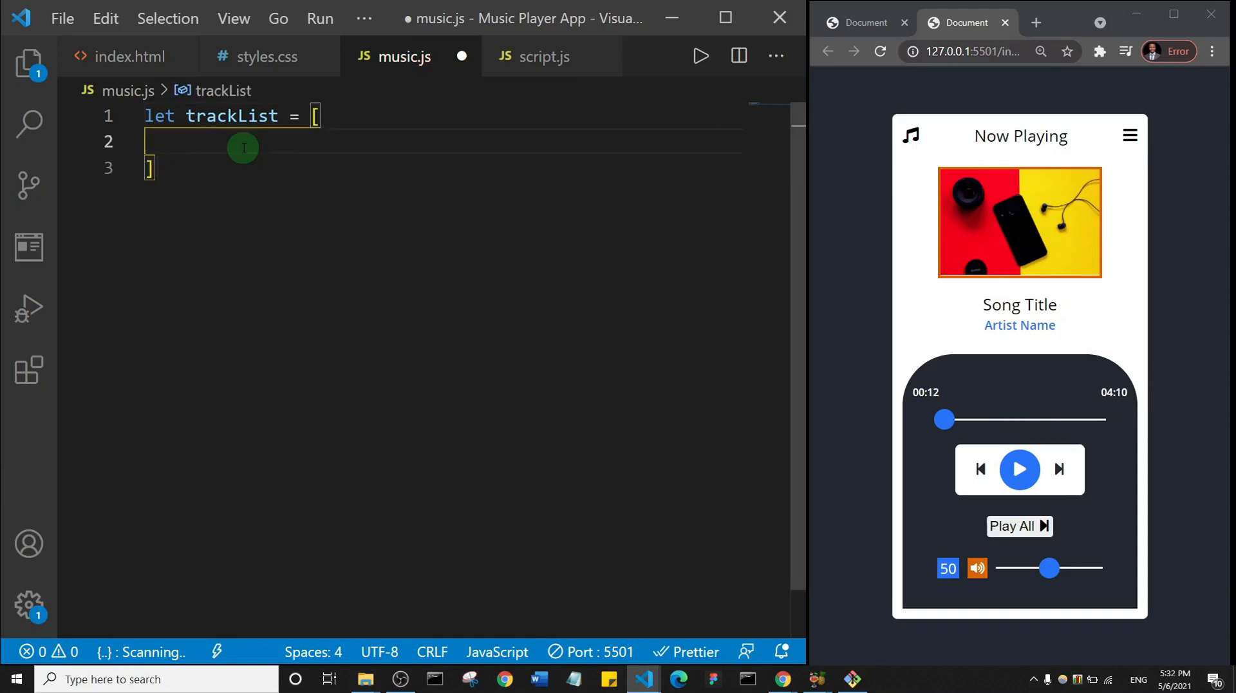
pyautogui.write('{')
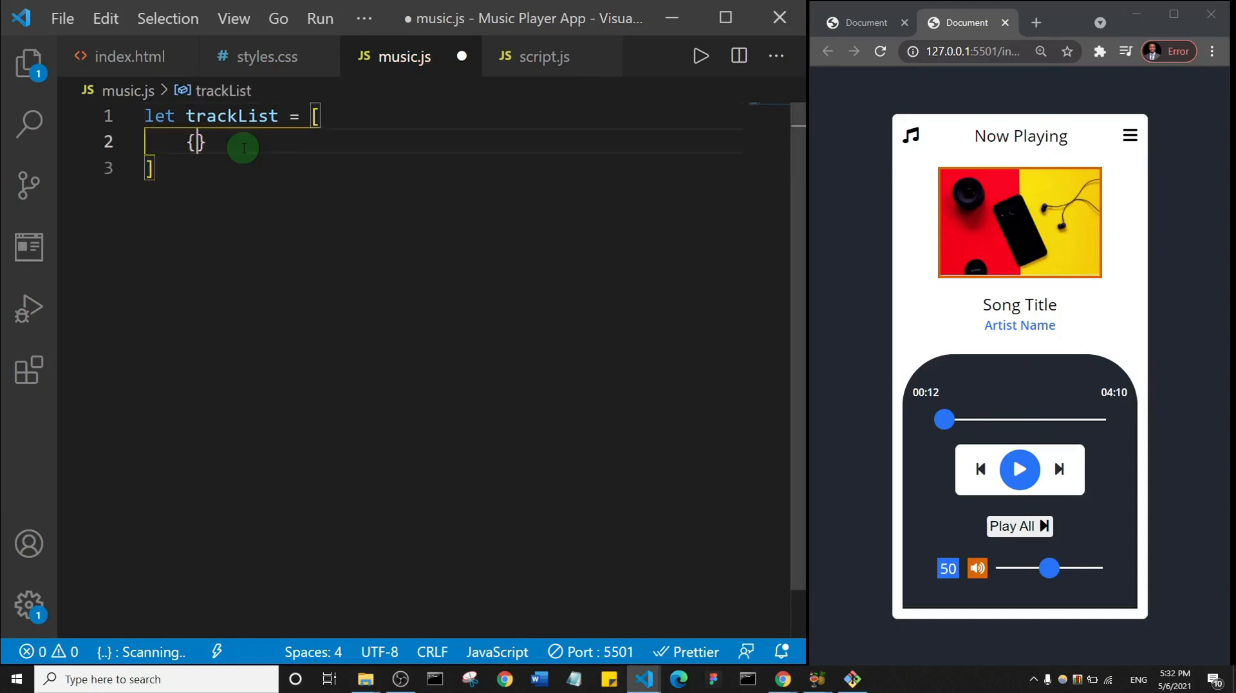
# Expand the object and add empty name, path, img and singer keys.
pyautogui.press('Enter')
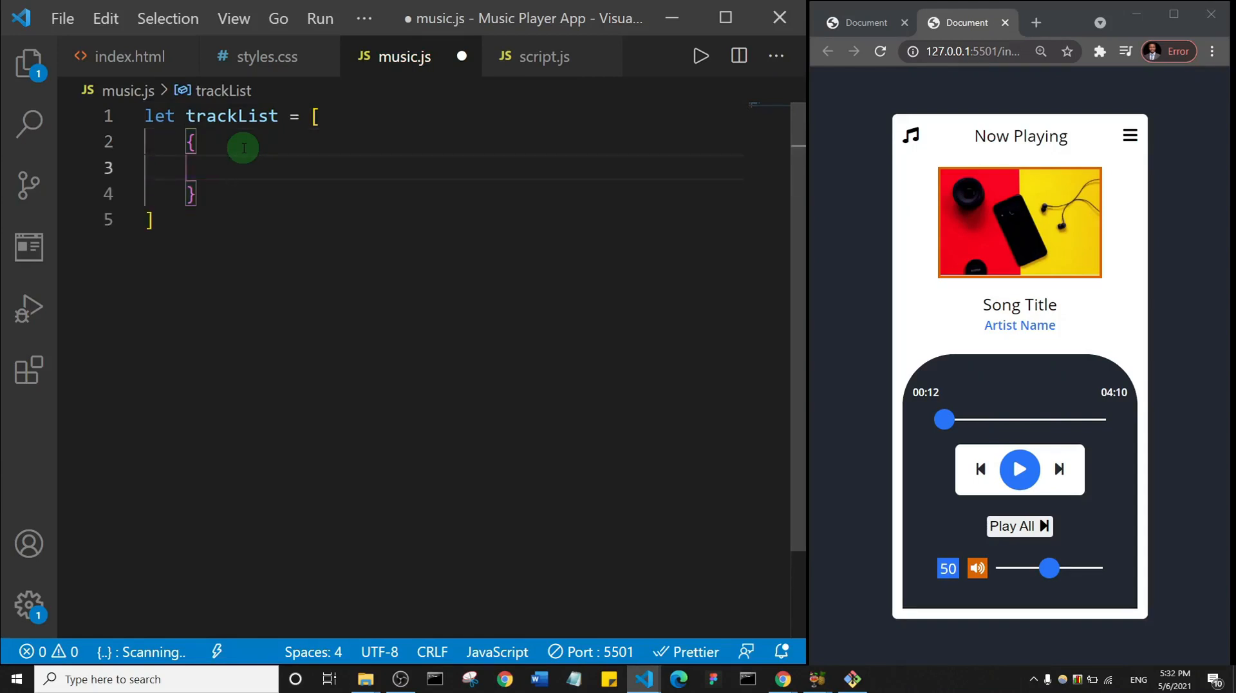
pyautogui.write('name:')
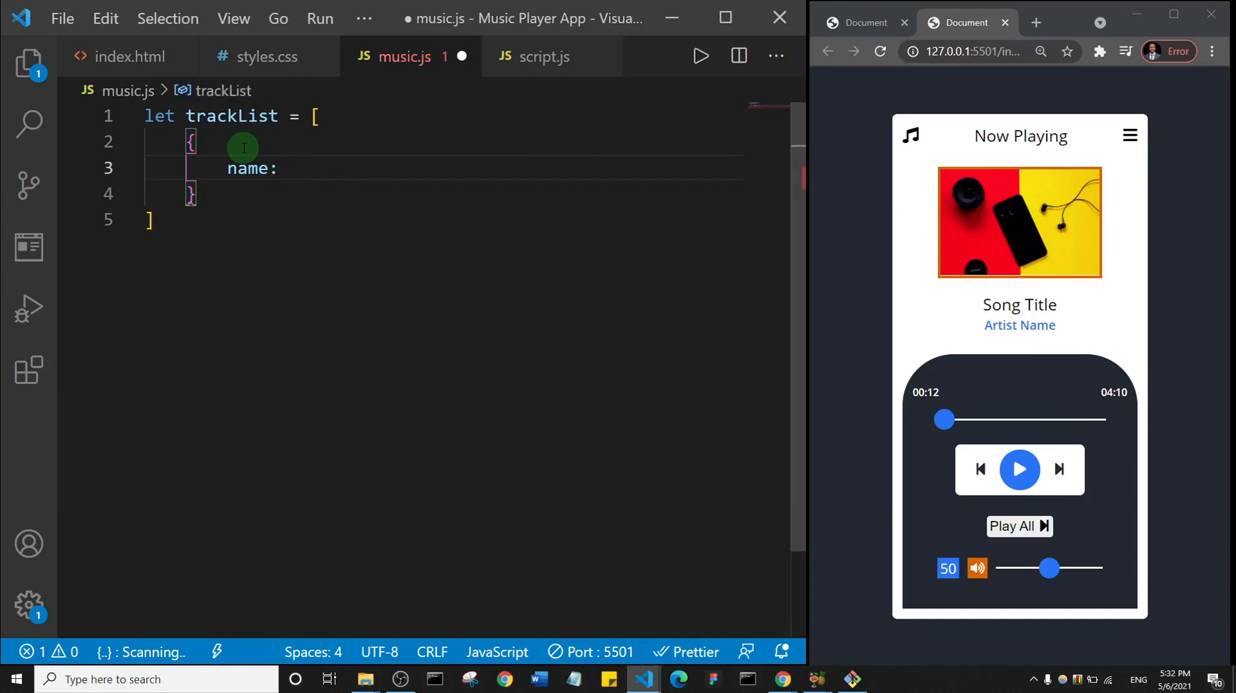
pyautogui.write('"",')
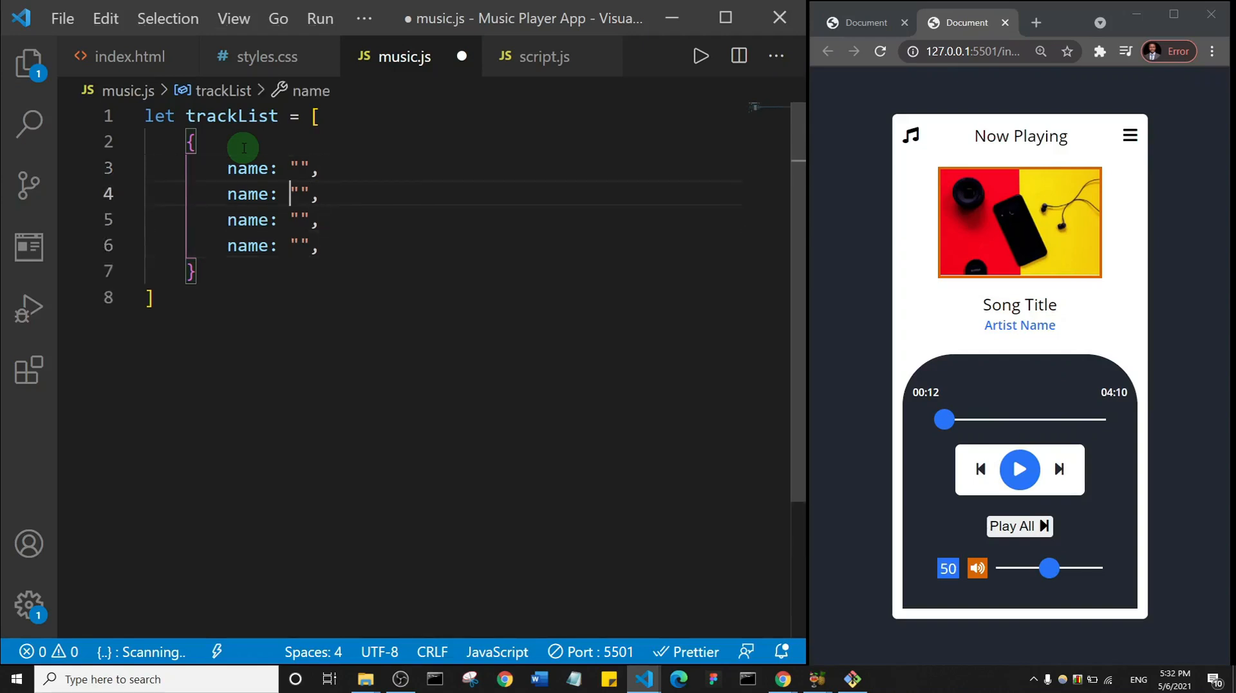
pyautogui.write('pa')
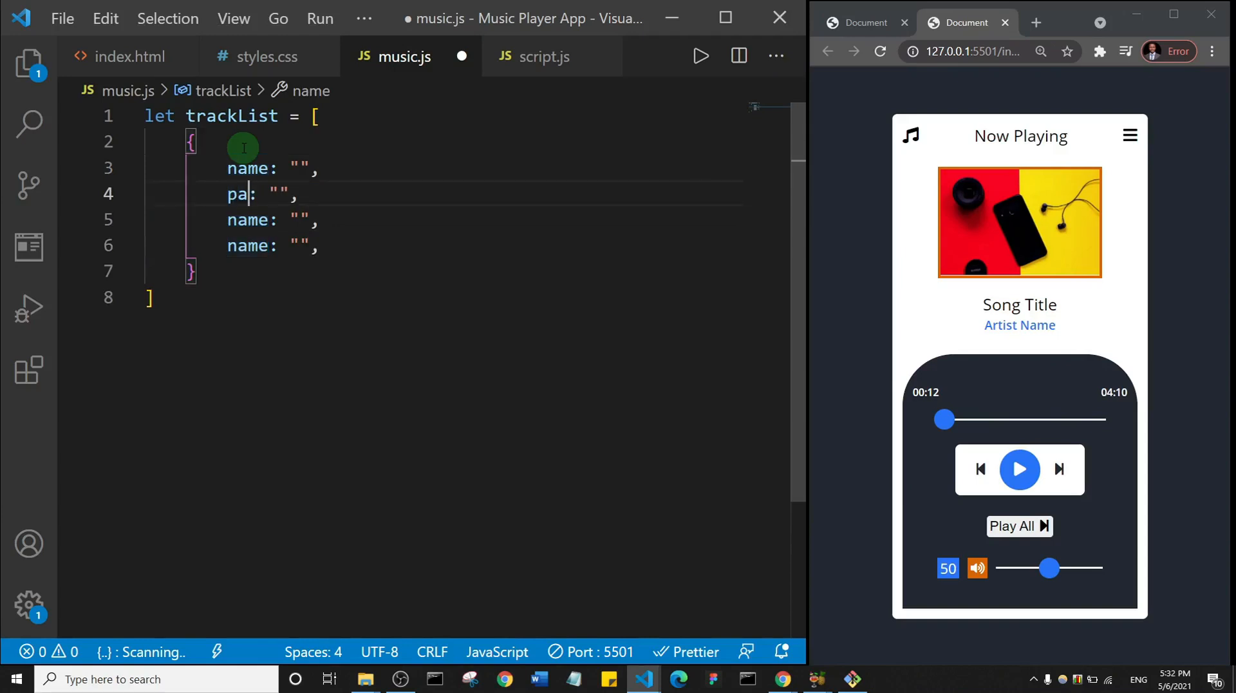
pyautogui.write('th')
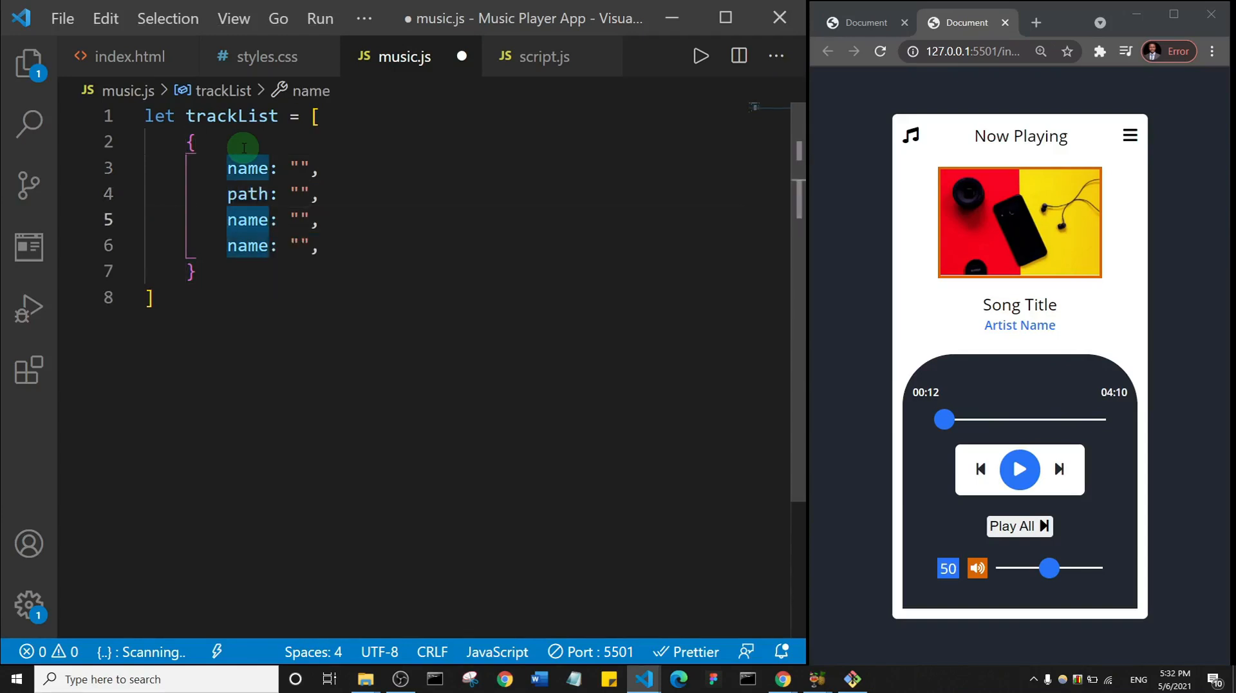
pyautogui.write('img')
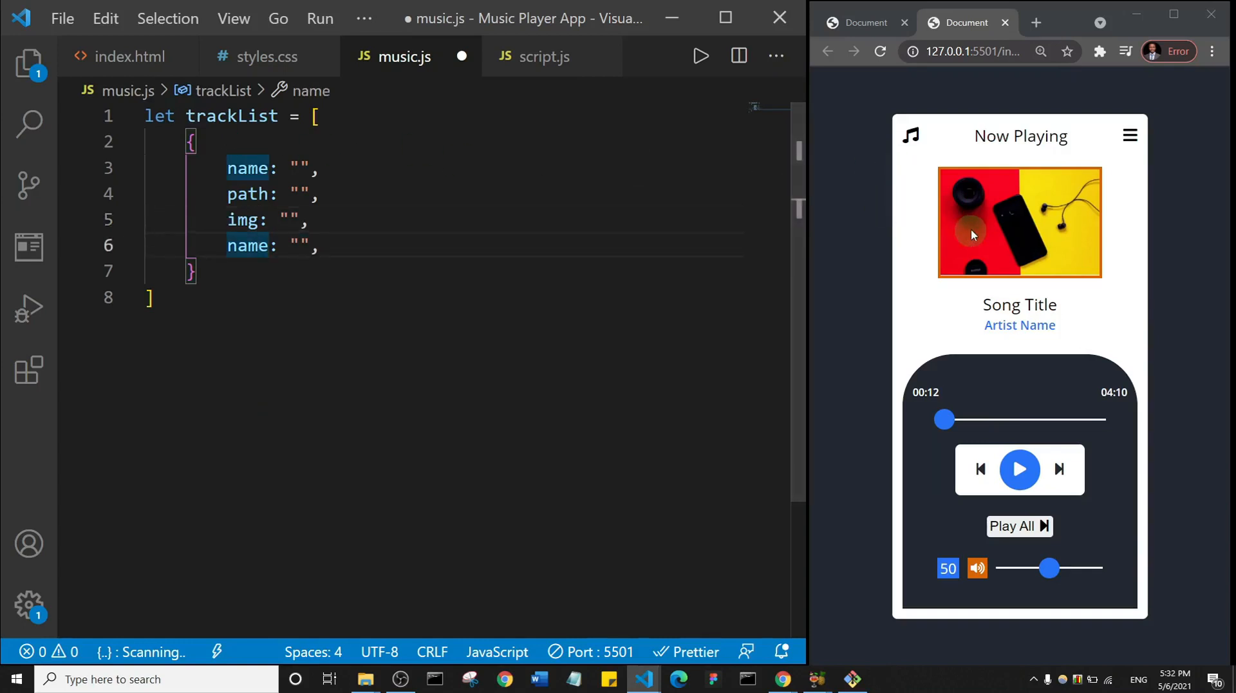
pyautogui.moveTo(990, 232)
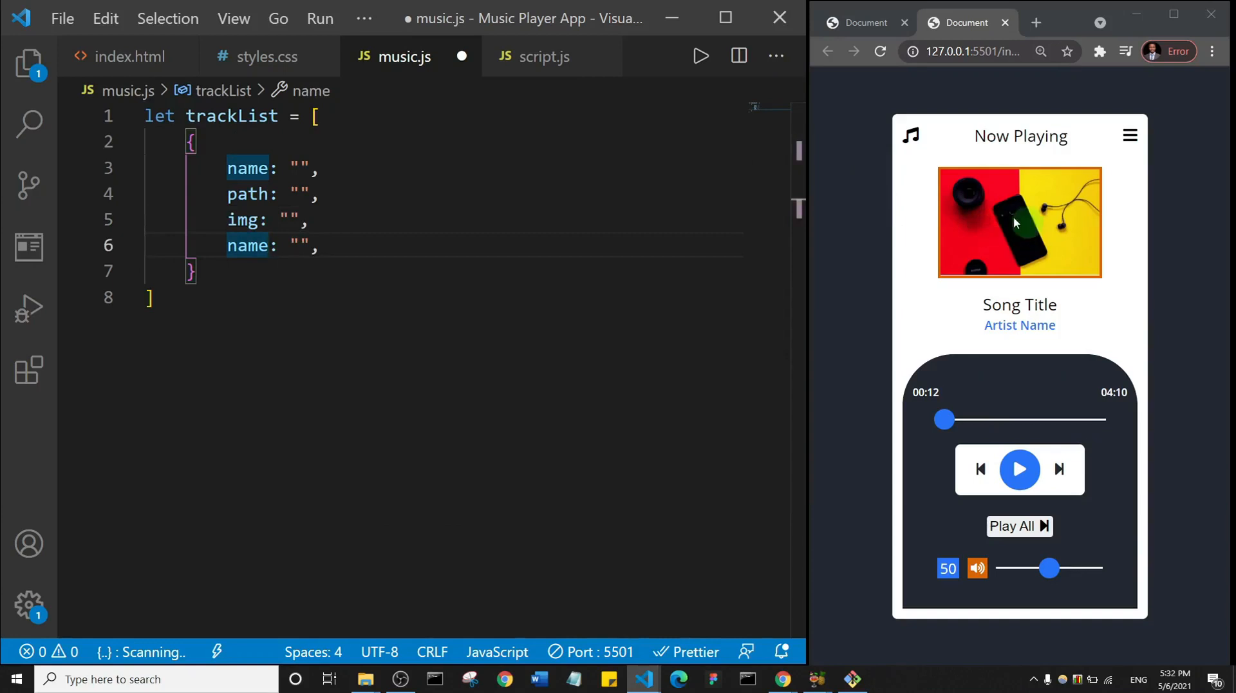
pyautogui.moveTo(522, 218)
pyautogui.write('s')
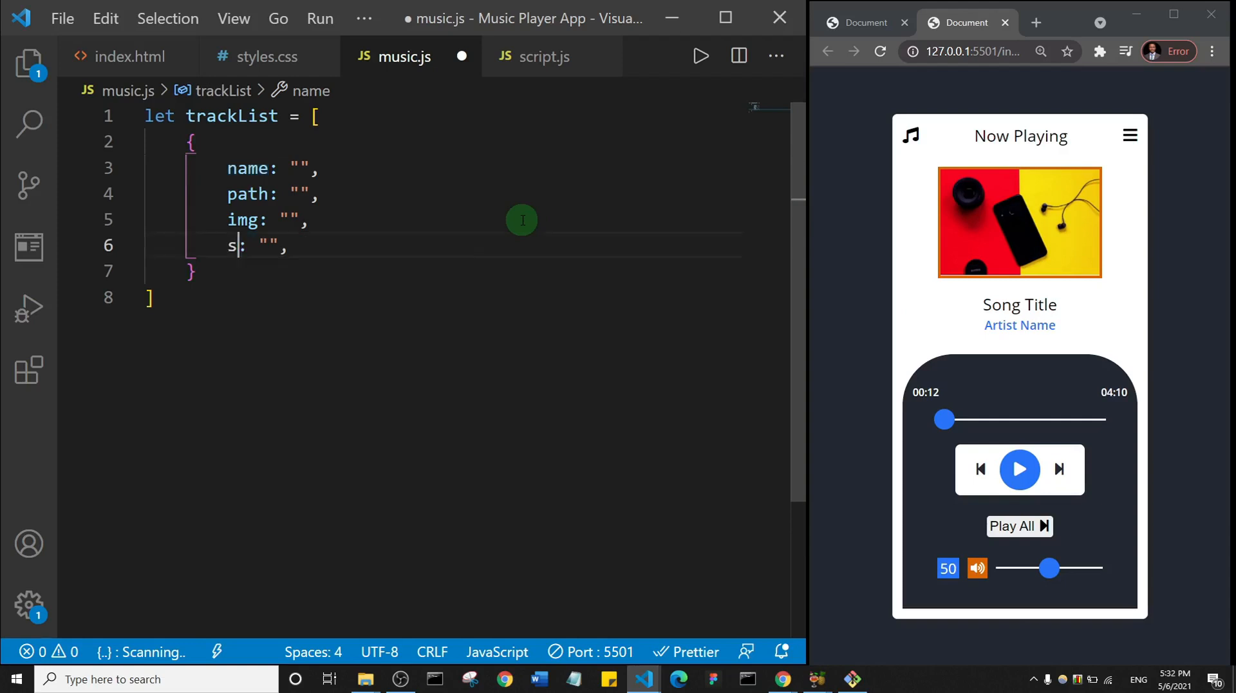
pyautogui.write('inger')
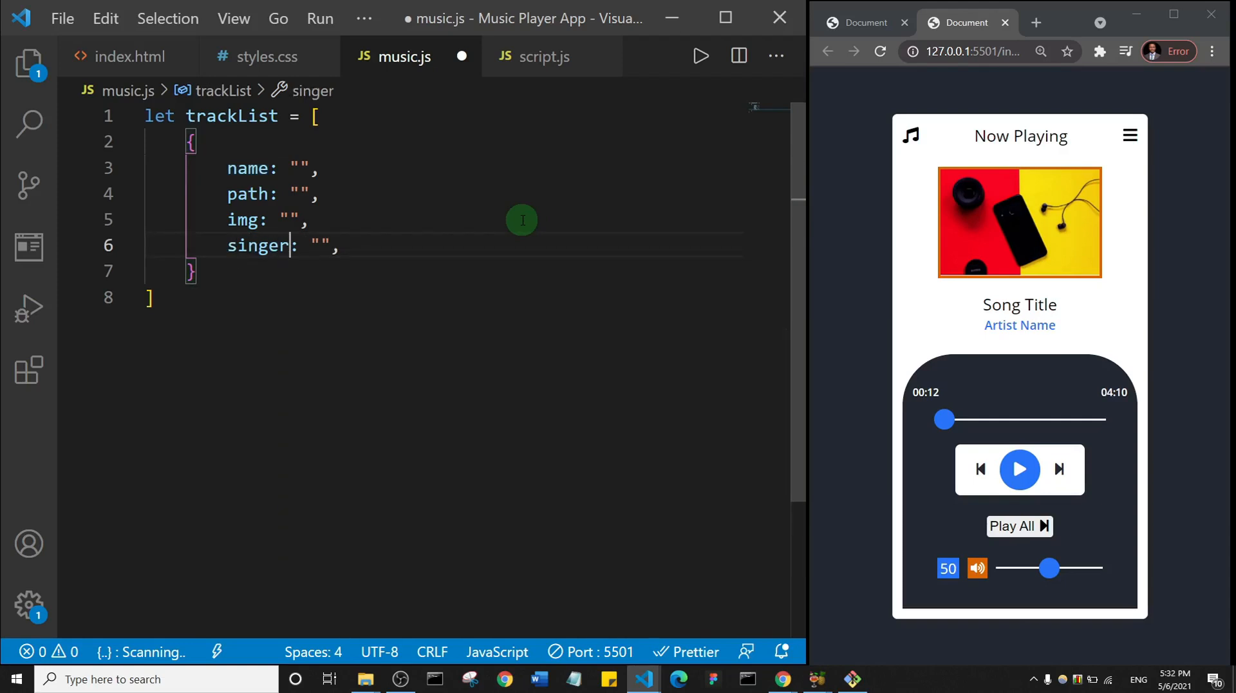
pyautogui.moveTo(814, 407)
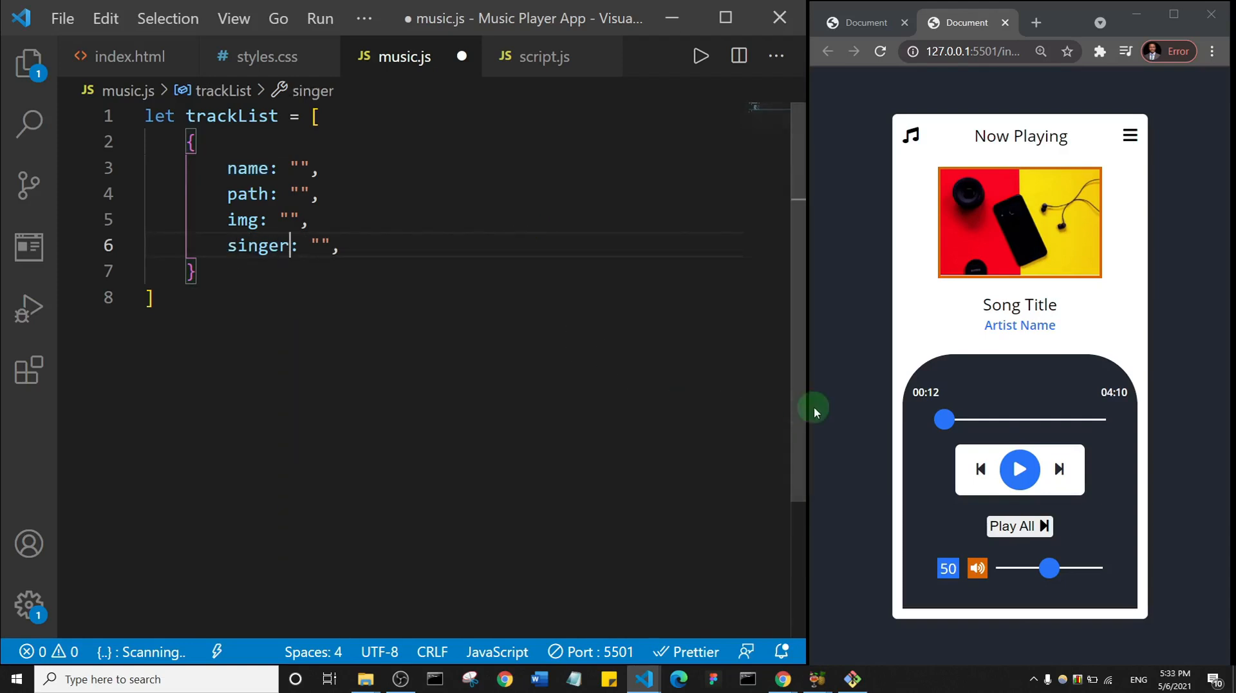
pyautogui.moveTo(338, 297)
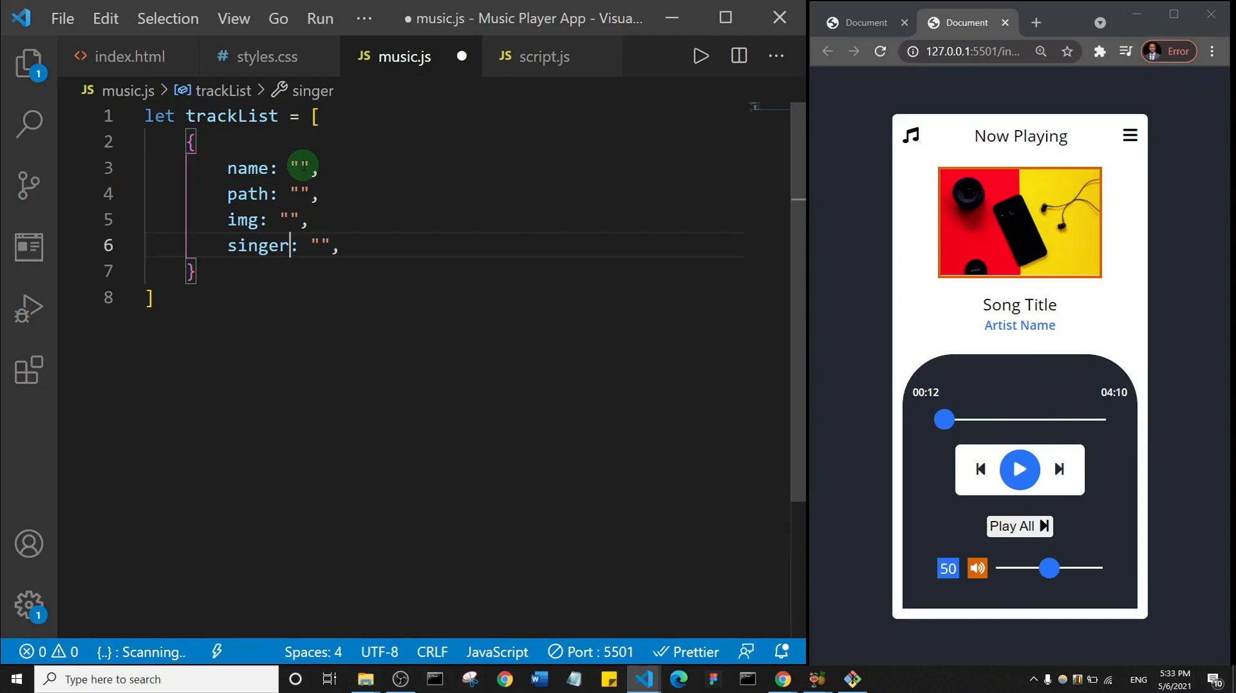
pyautogui.moveTo(147, 205)
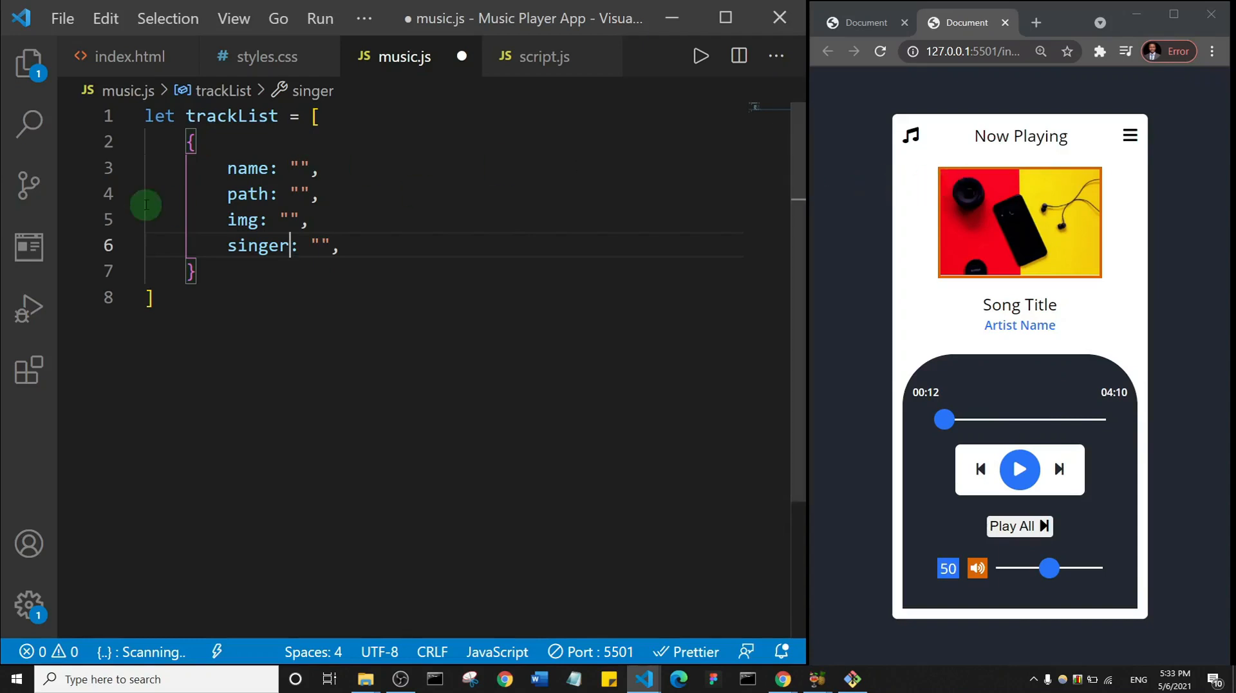
# Open the Explorer sidebar and expand the music folder.
pyautogui.click(29, 61)
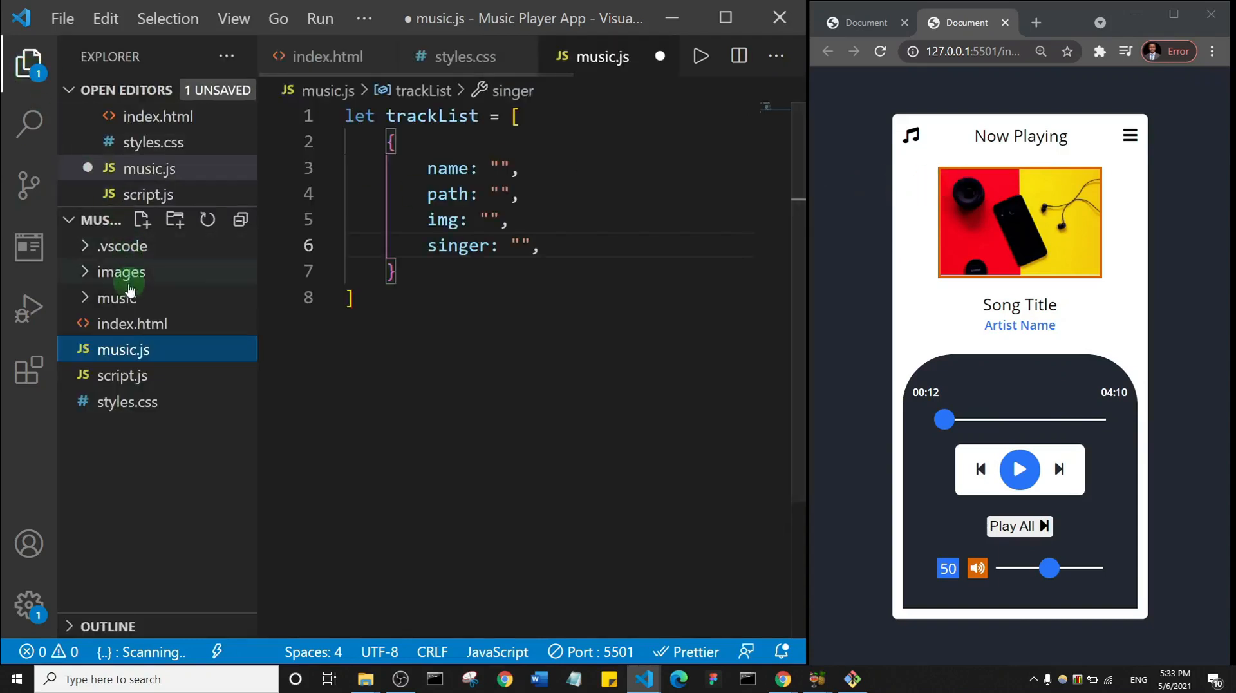
pyautogui.click(119, 297)
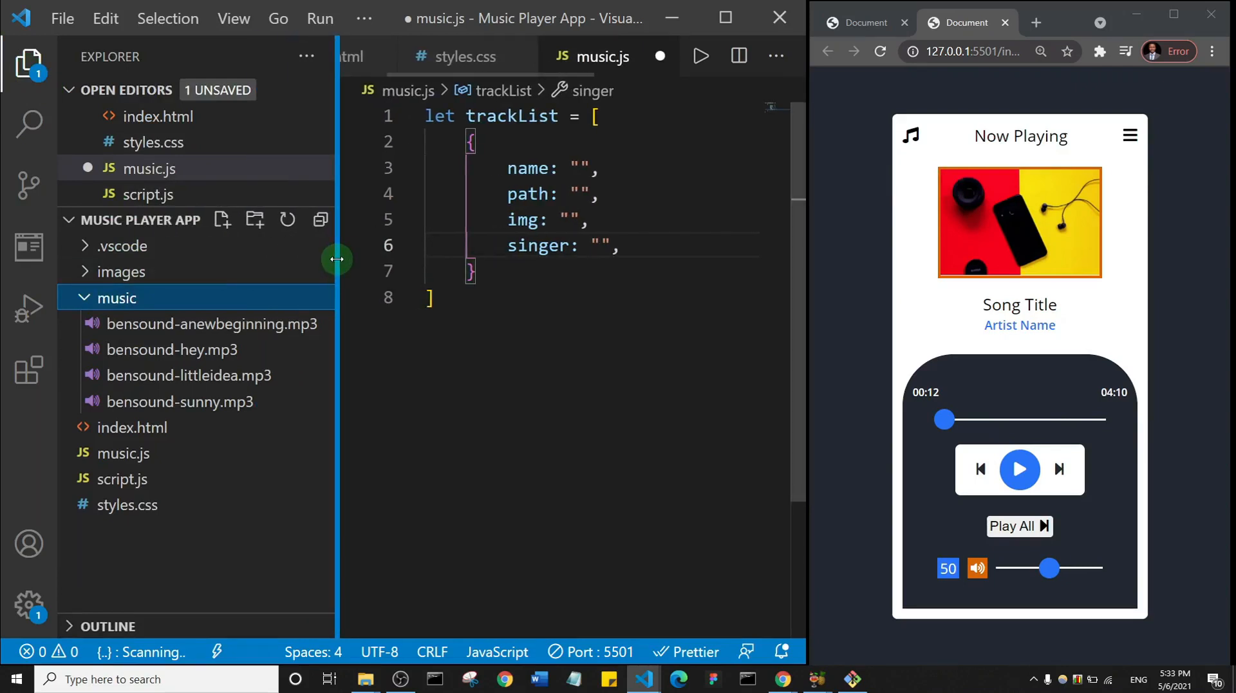
pyautogui.moveTo(212, 324)
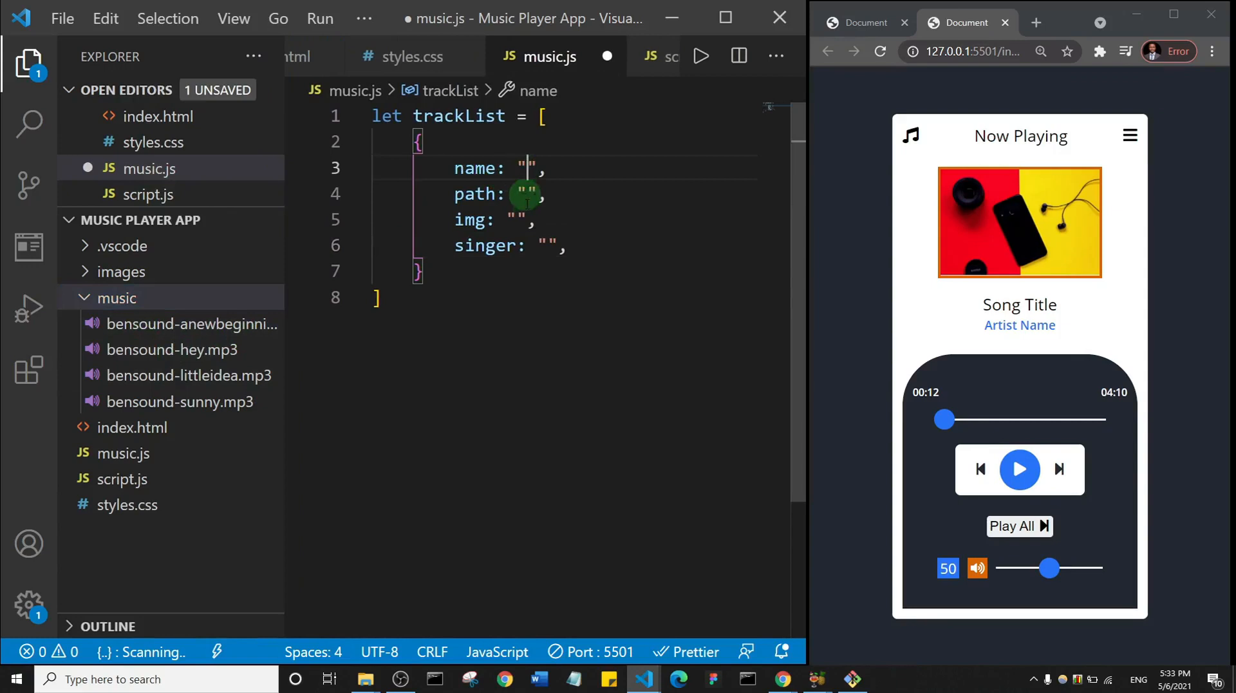
# Name the first track 'A New Beginning' and type './musi' into its path.
pyautogui.write('A n')
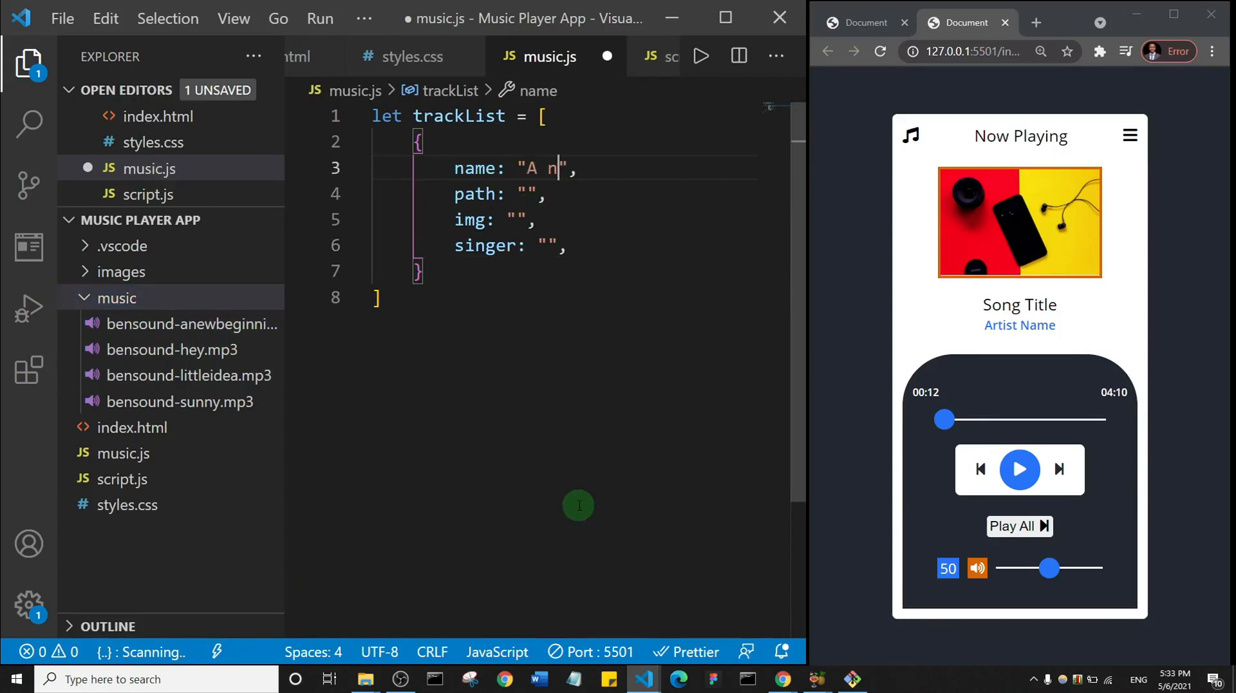
pyautogui.press('Backspace')
pyautogui.write('New')
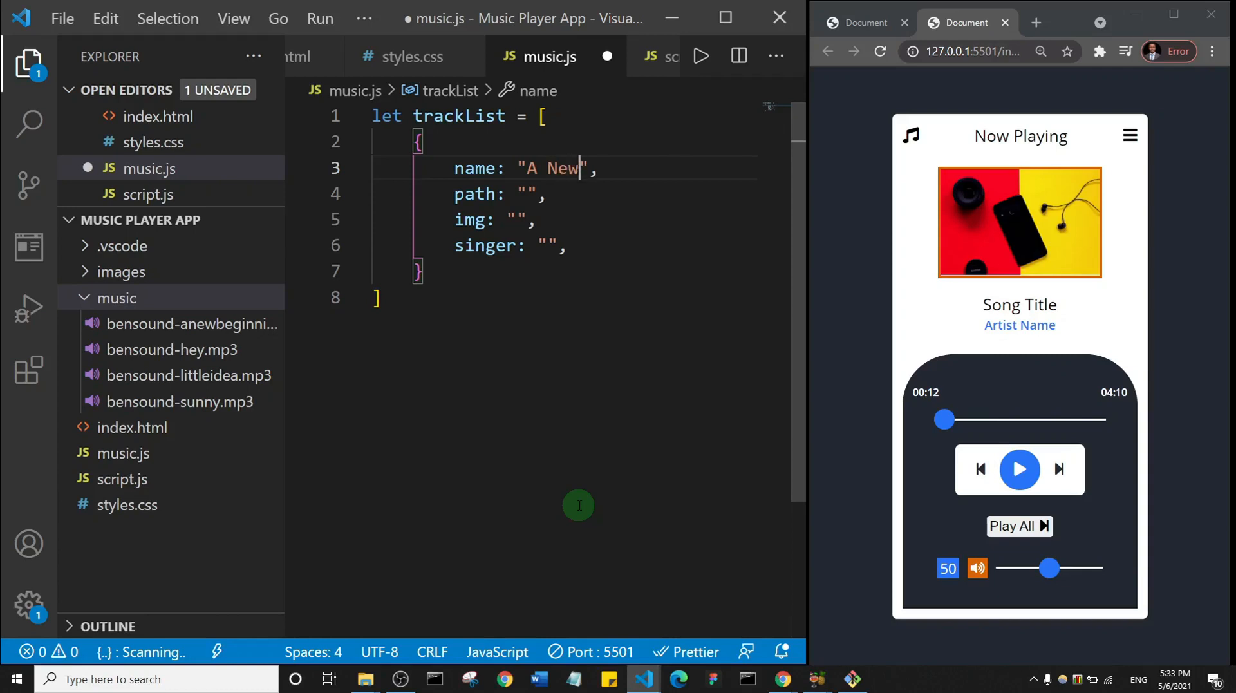
pyautogui.write('B')
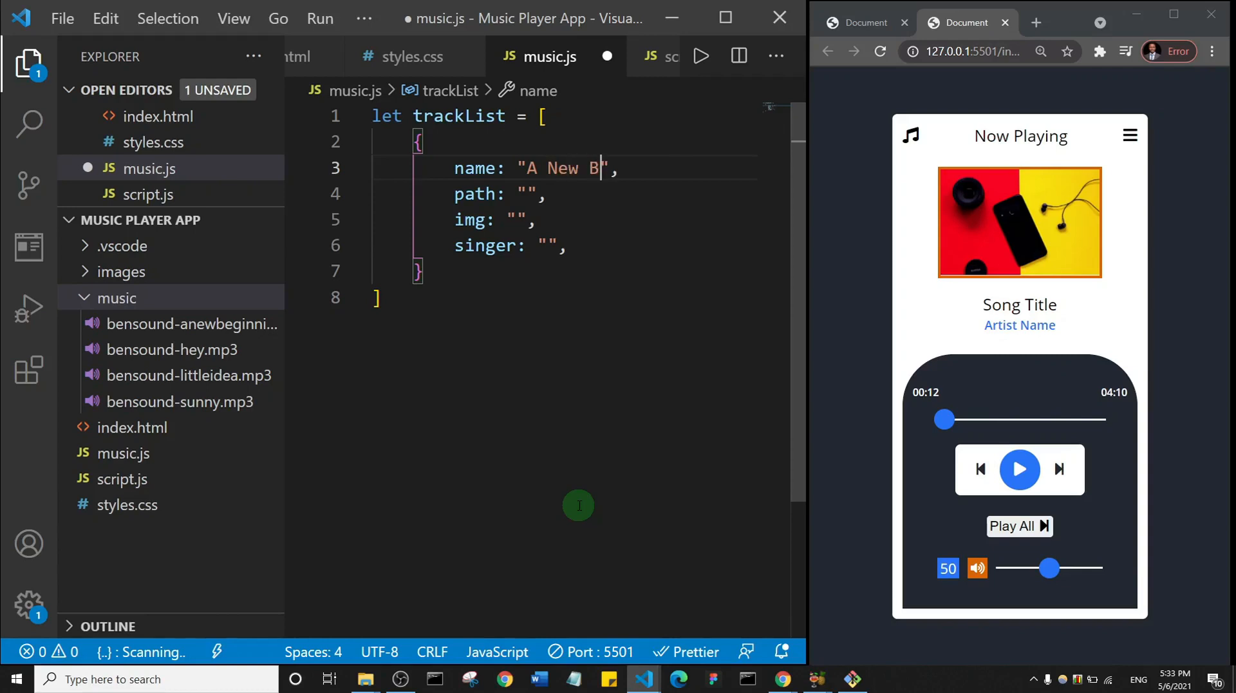
pyautogui.write('egi')
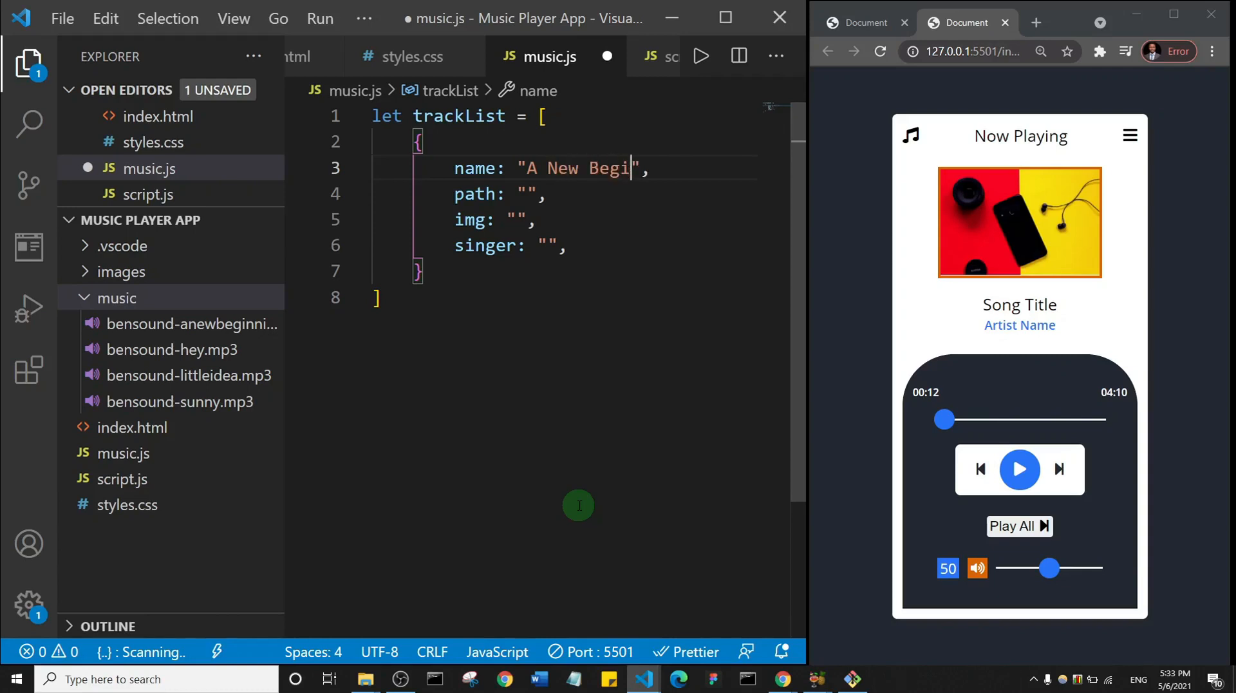
pyautogui.write('nning')
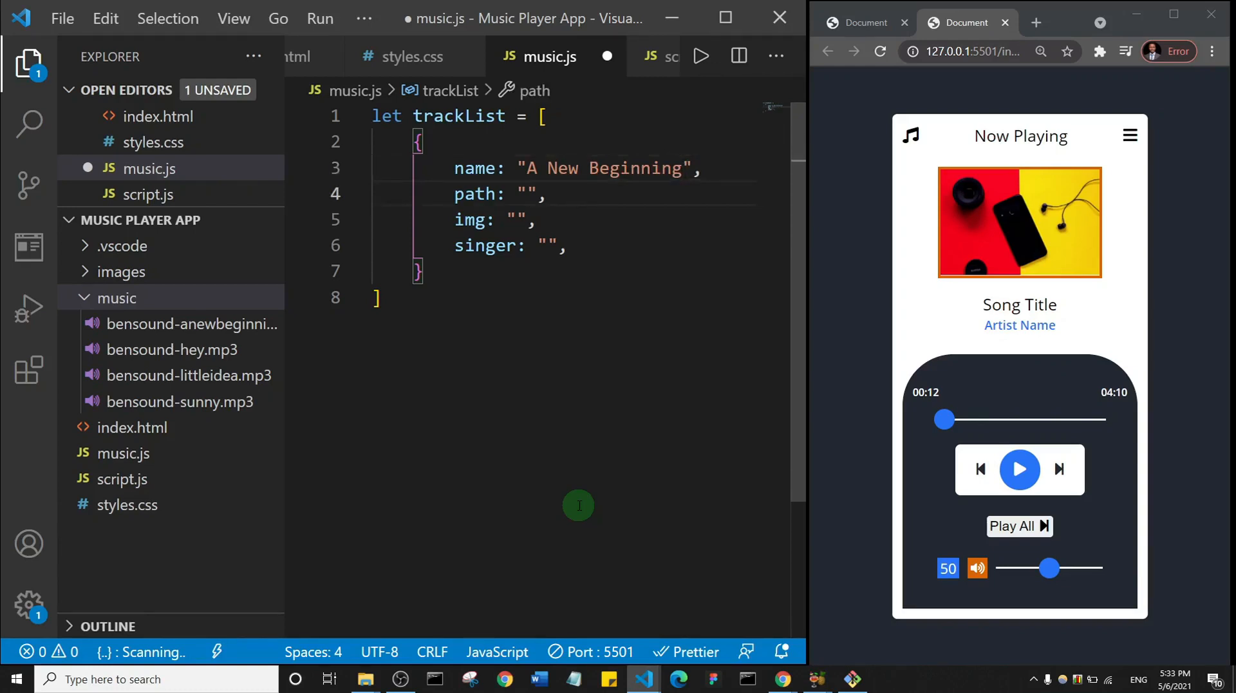
pyautogui.write('./')
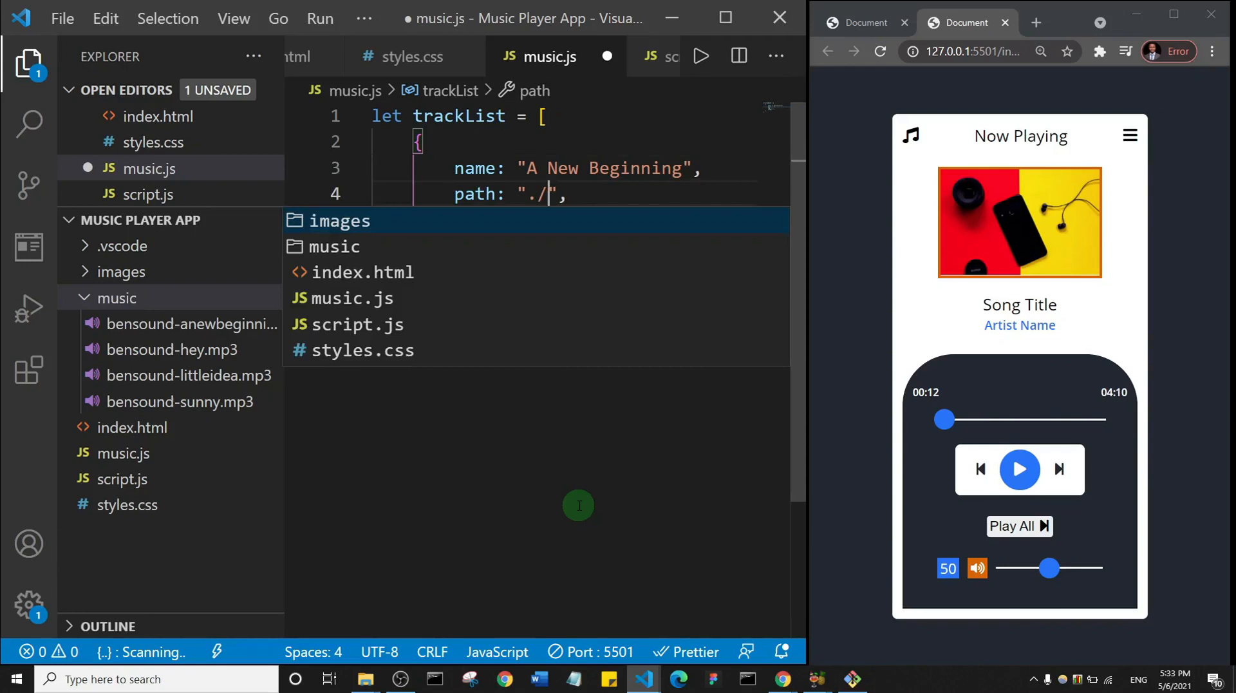
pyautogui.write('musi')
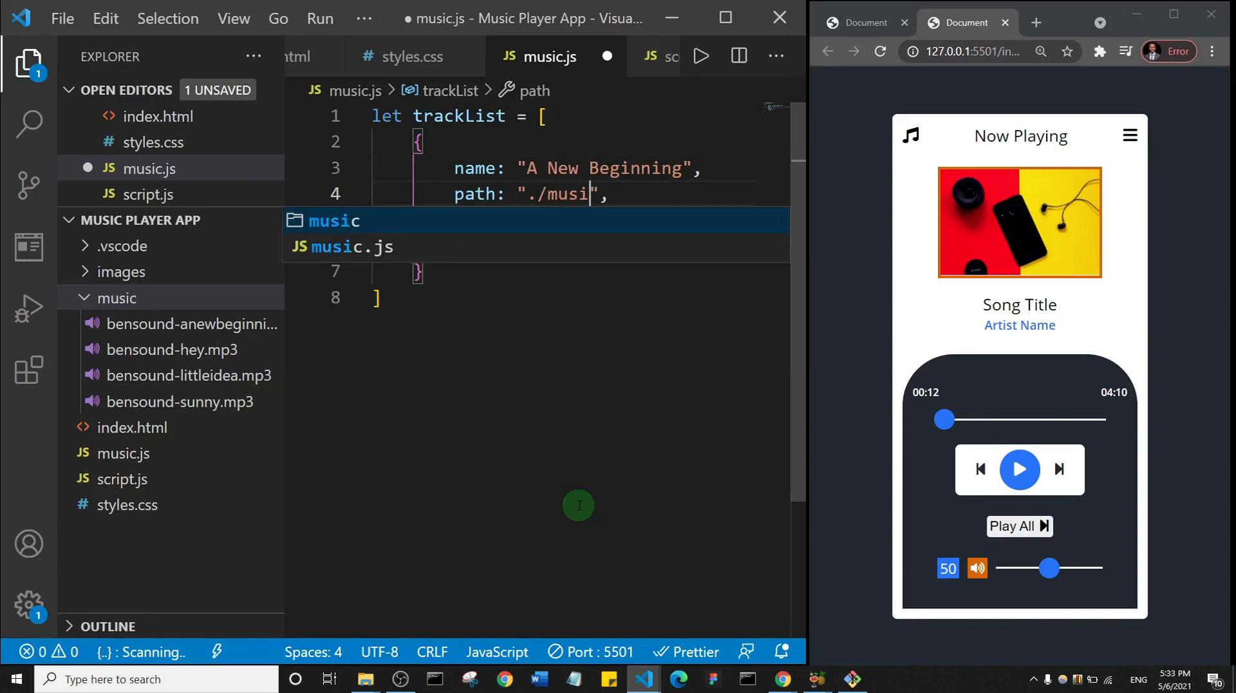
pyautogui.moveTo(147, 168)
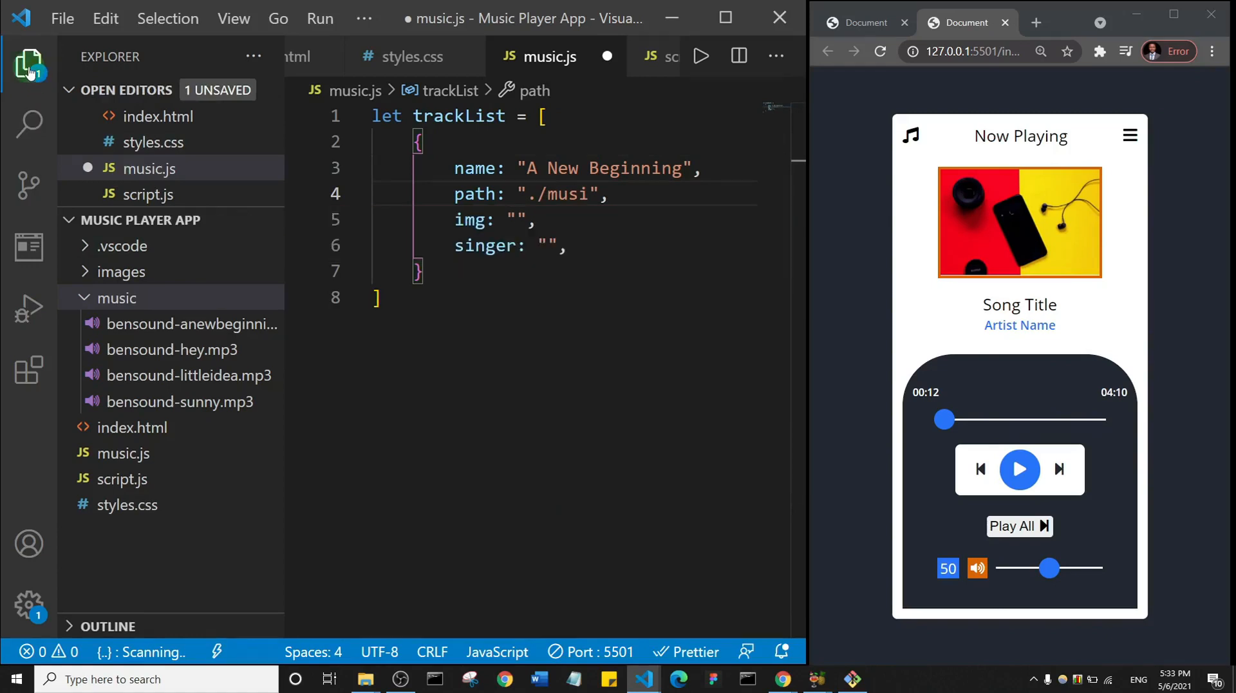
# Fill the first track's img with ./images path and singer 'Bensound.com'.
pyautogui.click(28, 65)
pyautogui.write('c/bensound-anewbeginning.mp3')
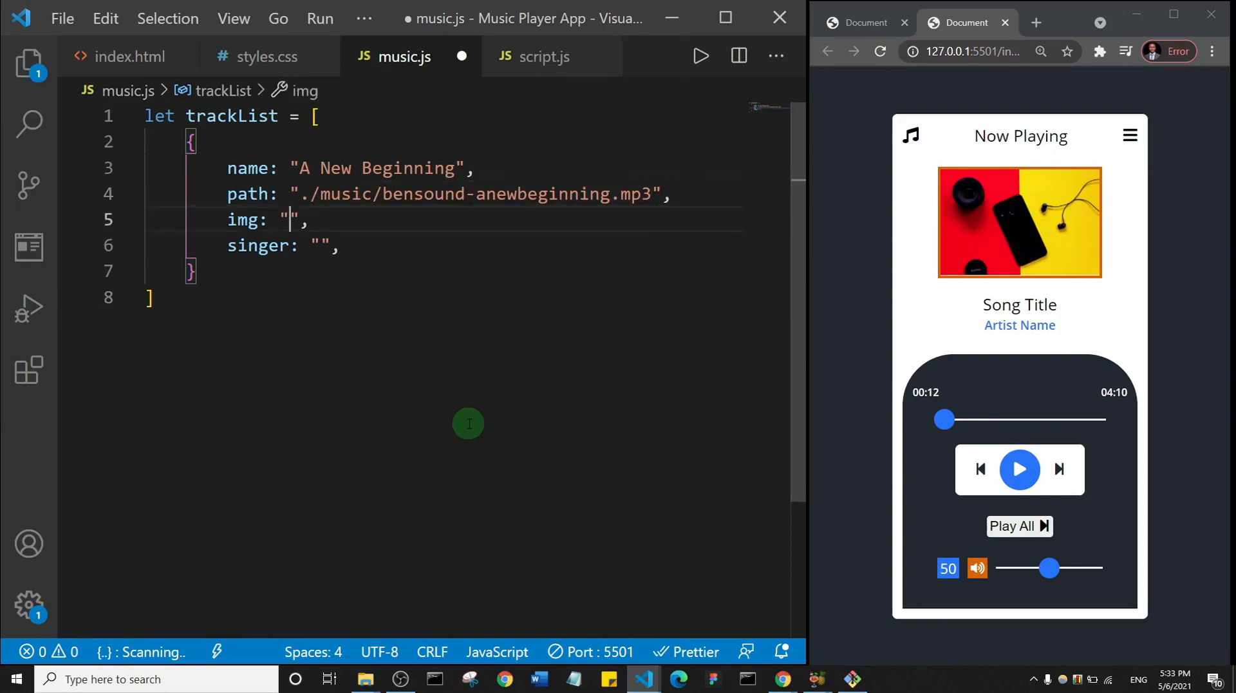
pyautogui.write('./images/img1.jpg')
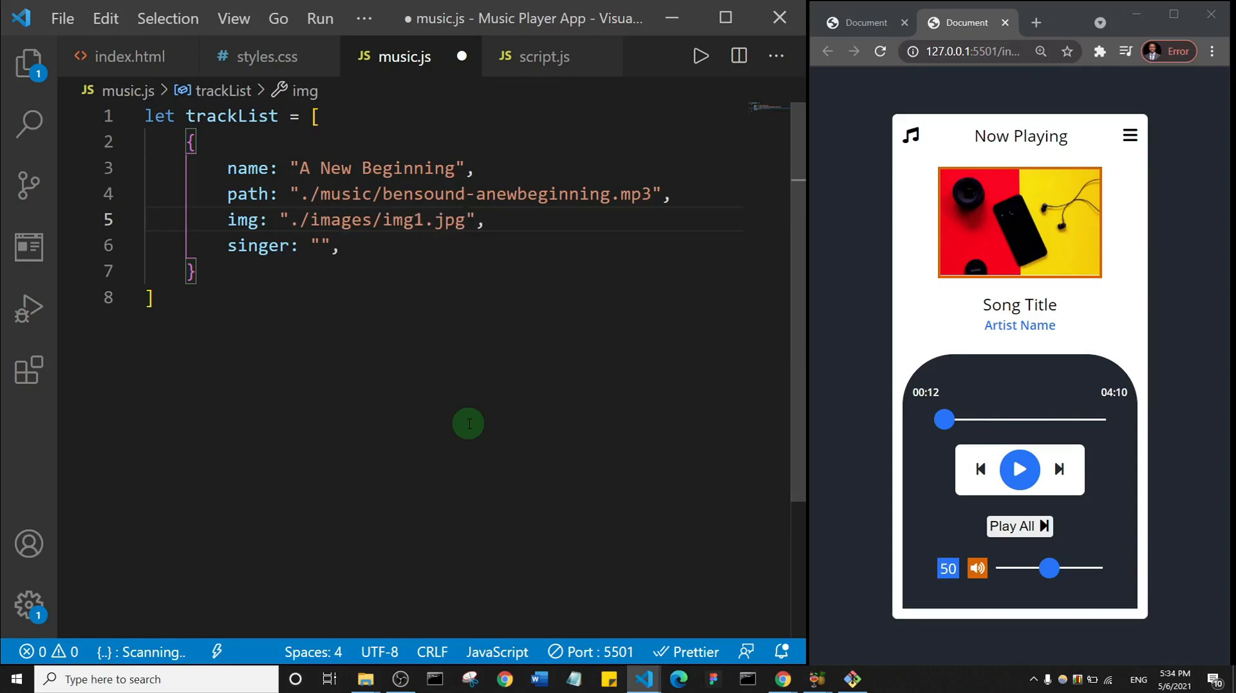
pyautogui.click(284, 246)
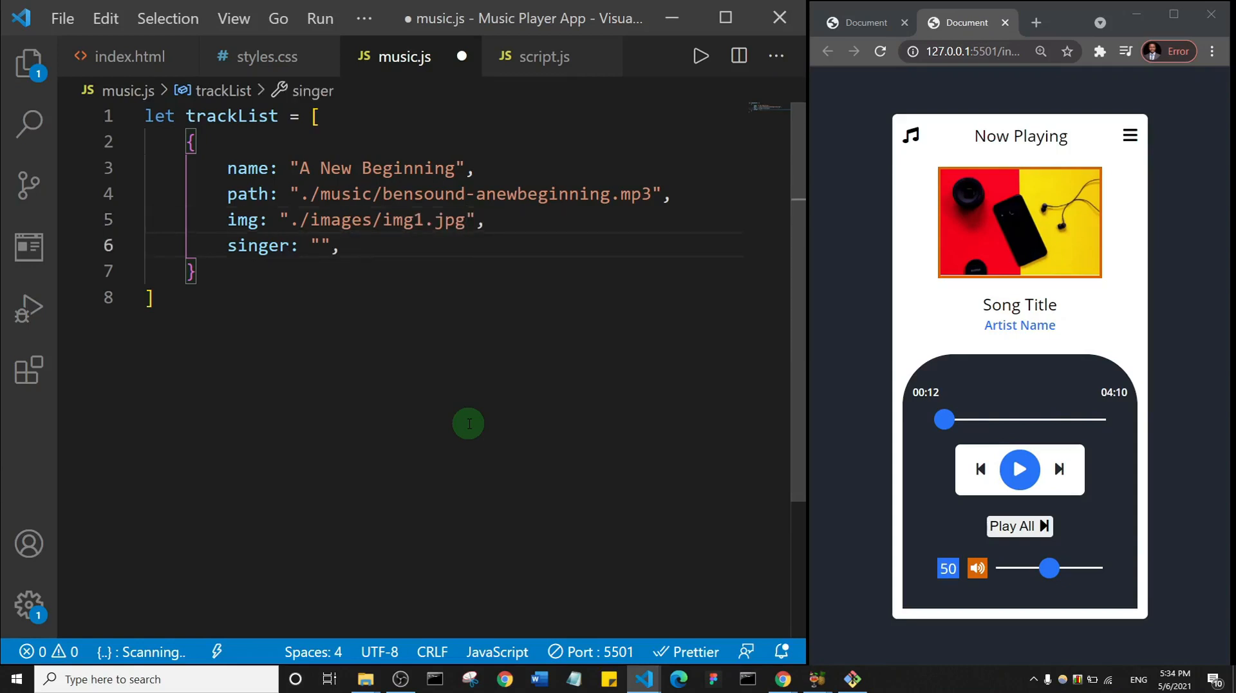
pyautogui.write('Benso')
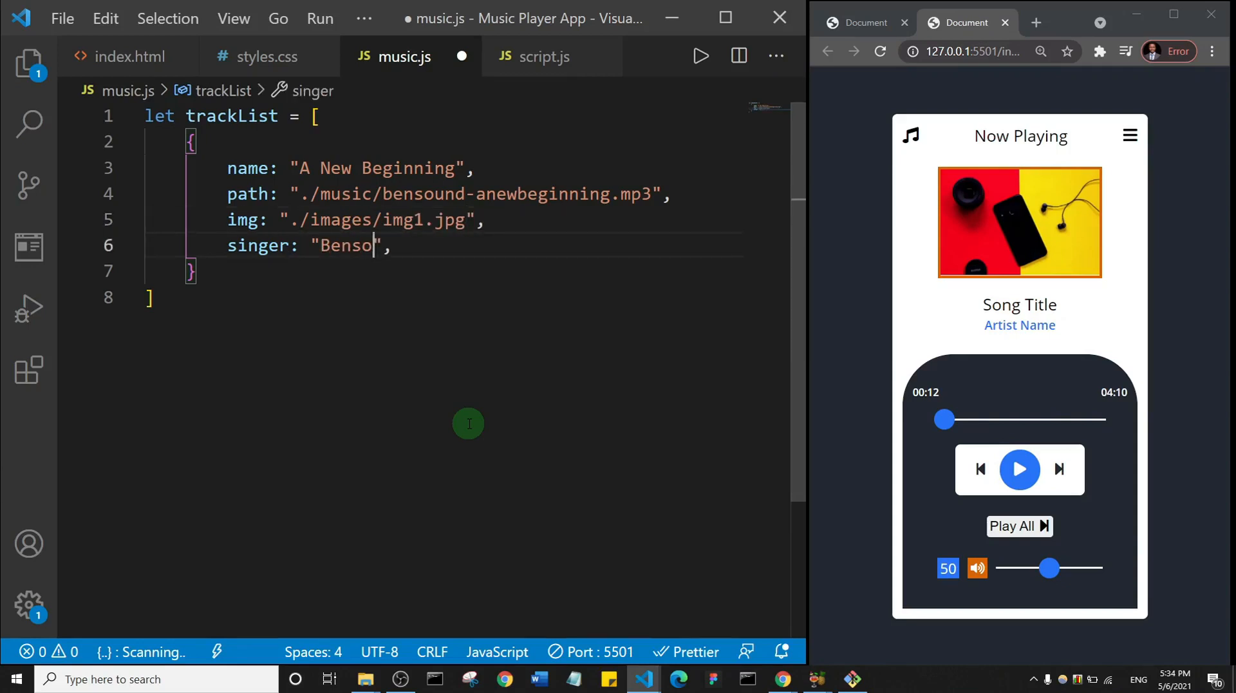
pyautogui.write('und.com')
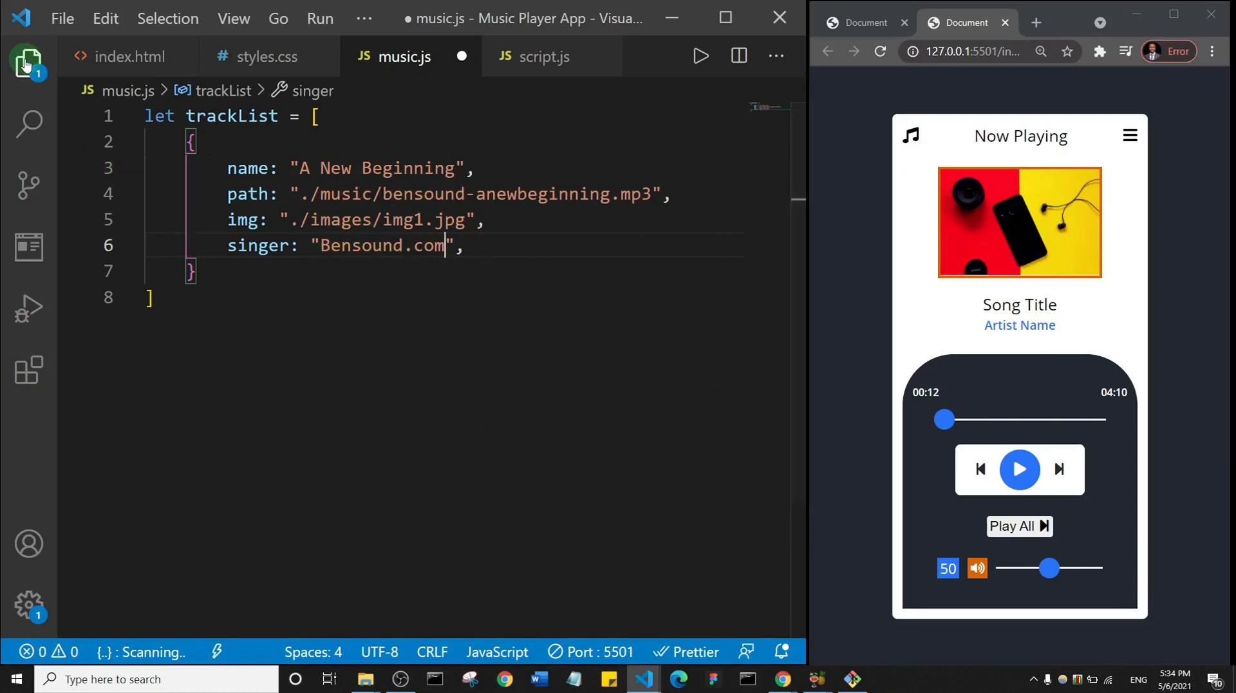
pyautogui.click(27, 63)
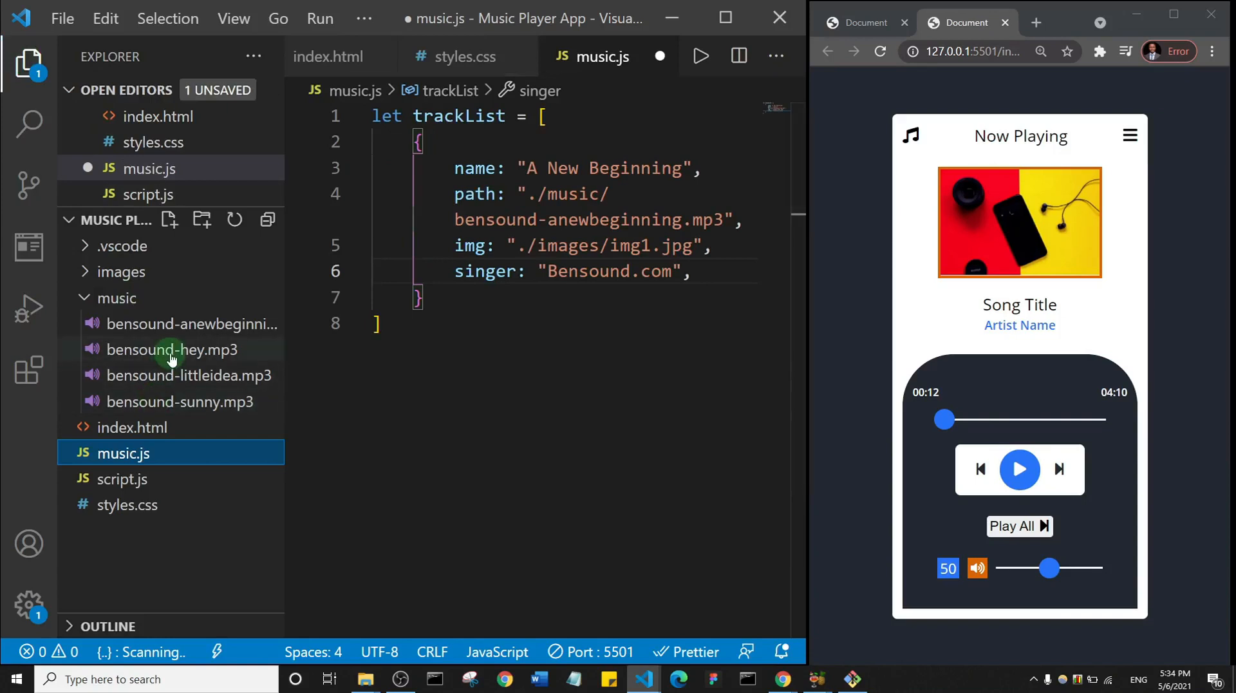
pyautogui.moveTo(150, 376)
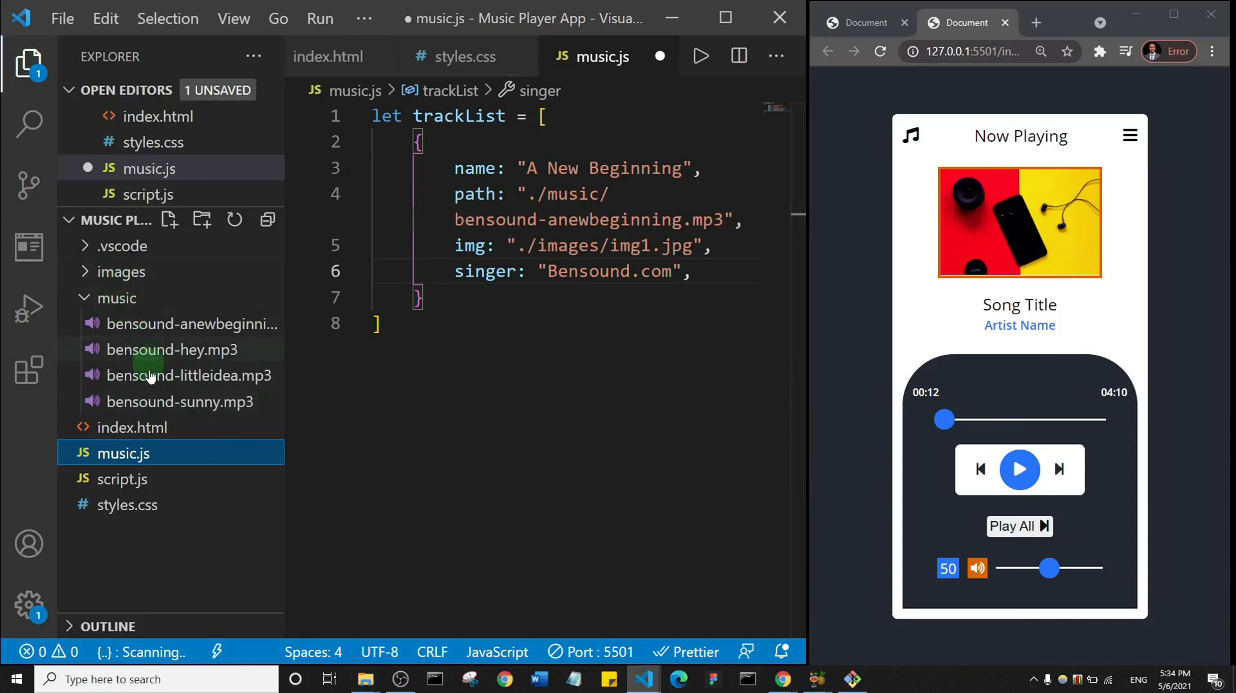
pyautogui.moveTo(457, 345)
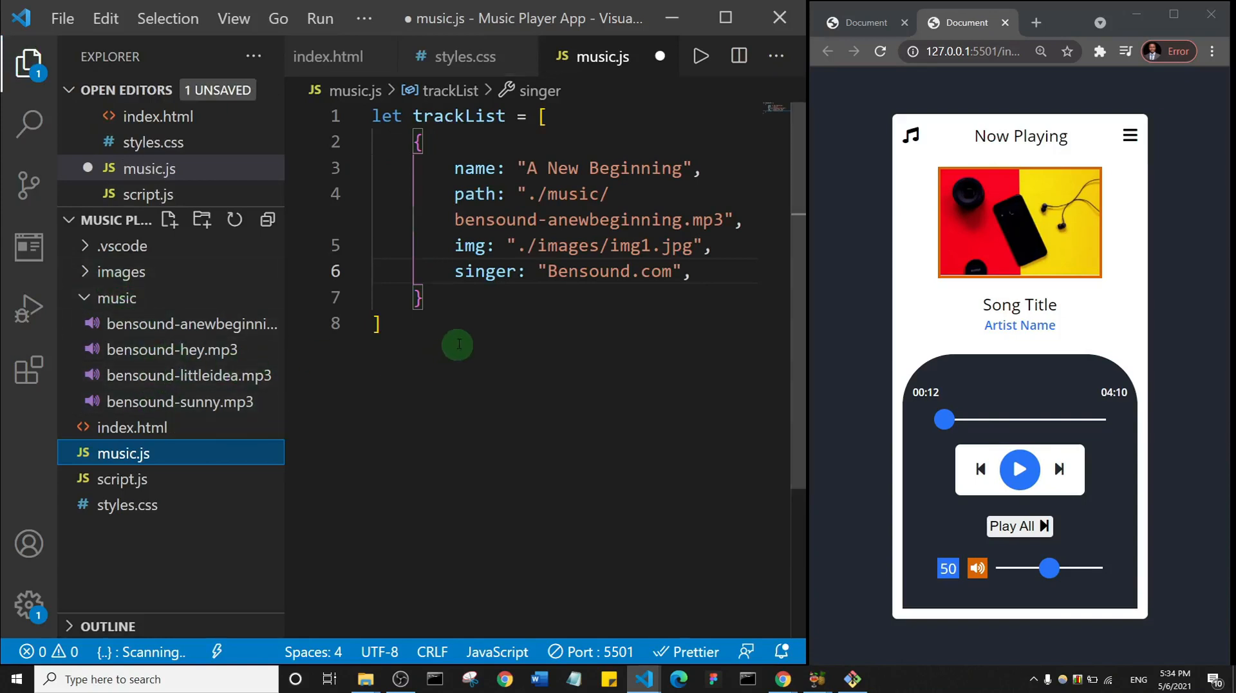
pyautogui.moveTo(589, 219)
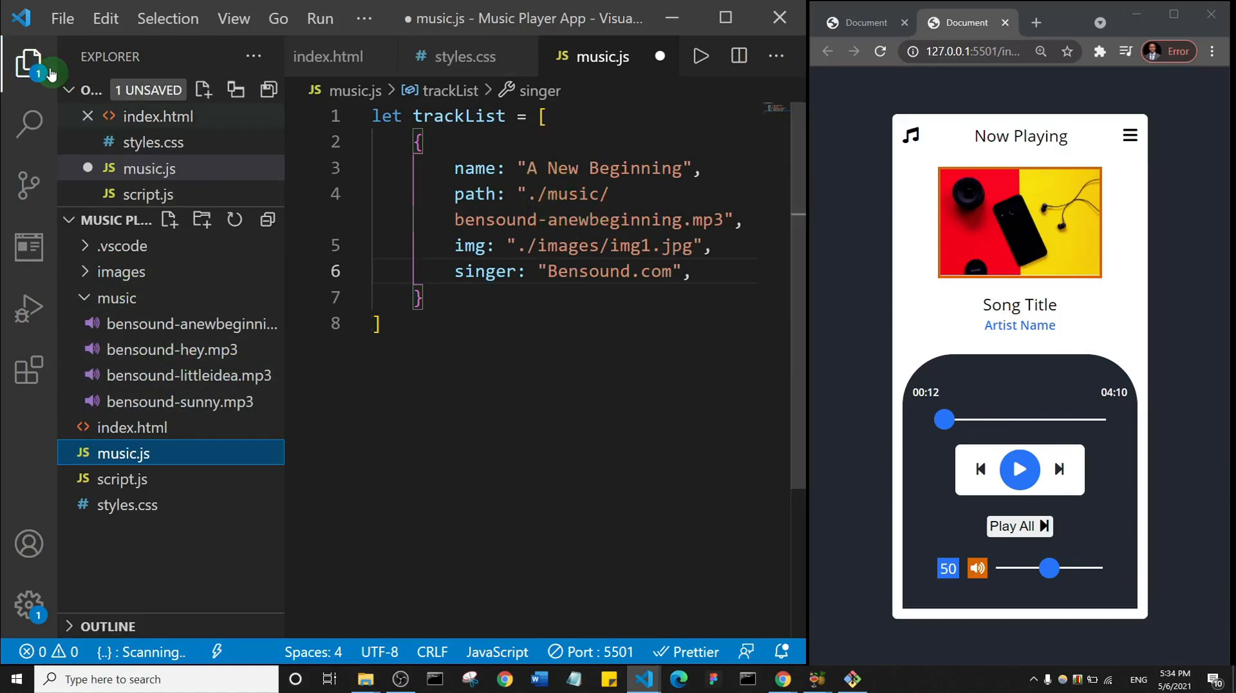
# Close the Explorer and add a comma after the first object's closing brace.
pyautogui.click(28, 61)
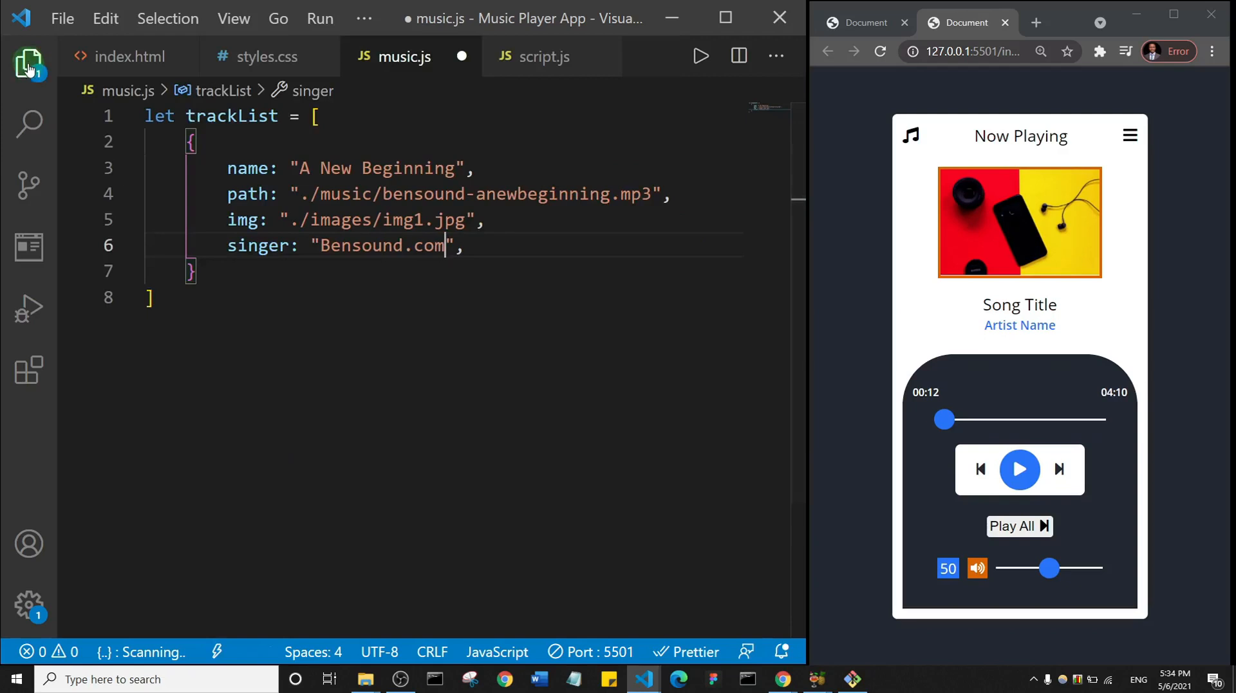
pyautogui.click(266, 272)
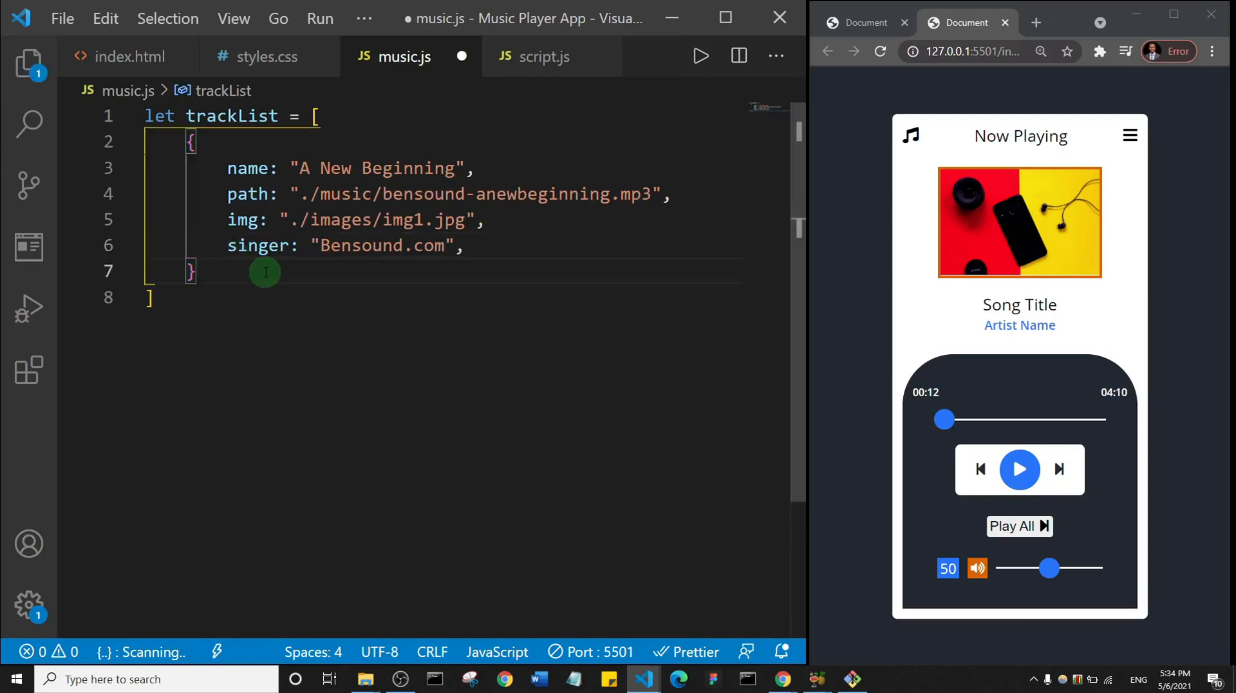
pyautogui.write(',')
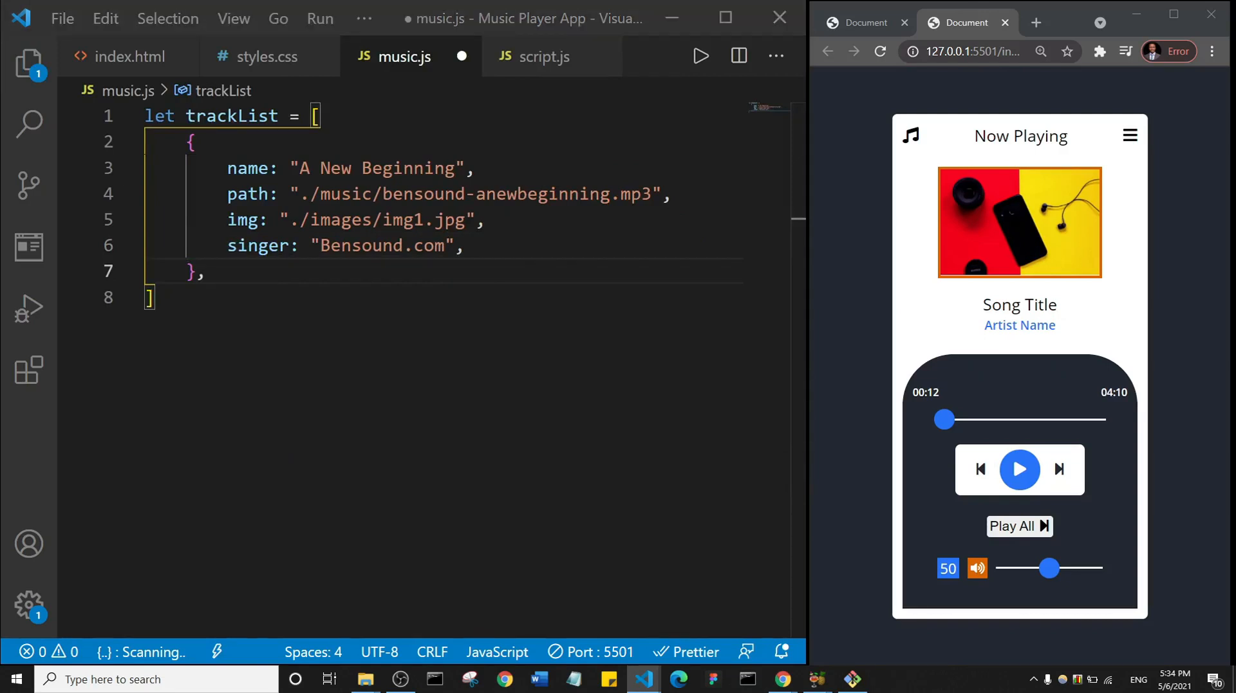
# Add the Hey, Little Idea and Sunny track objects after the first.
pyautogui.press('Enter')
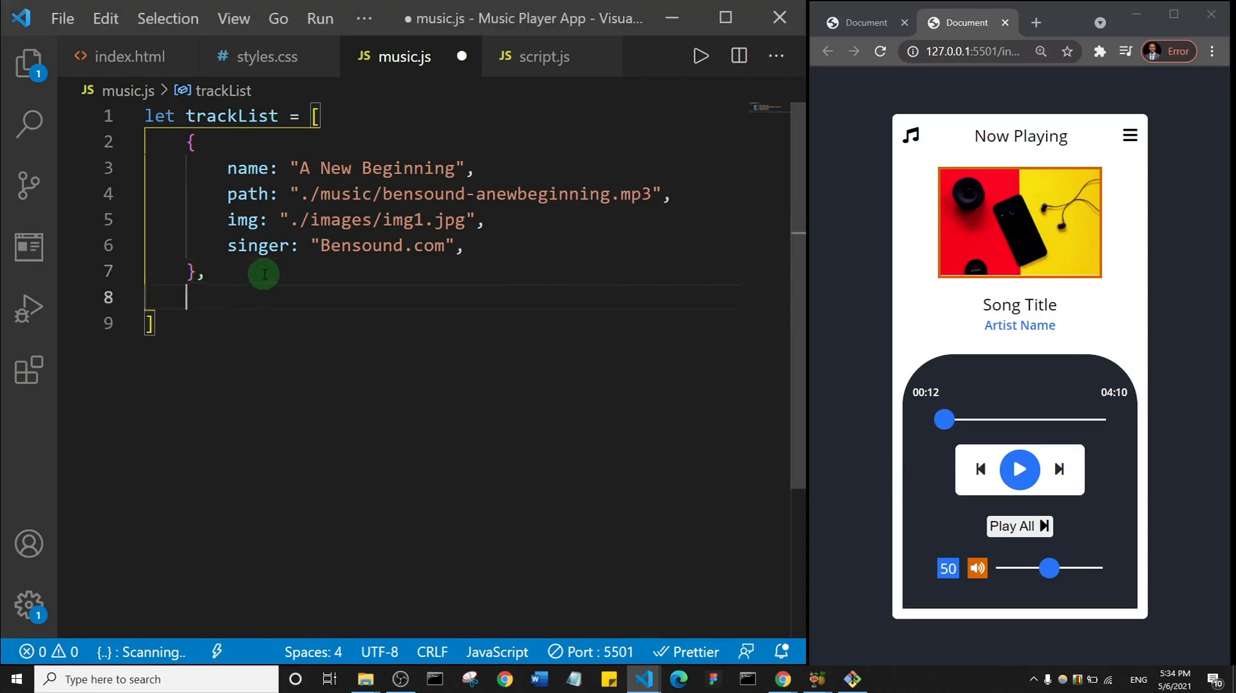
pyautogui.scroll(-3)
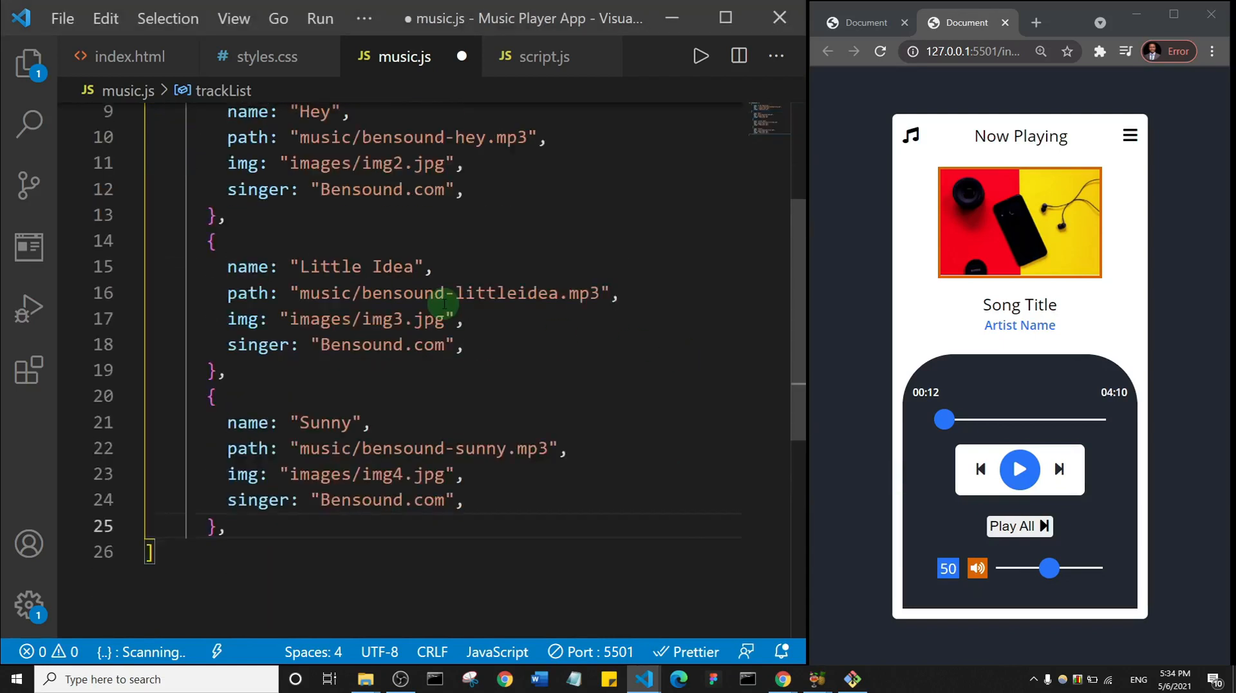
pyautogui.scroll(3)
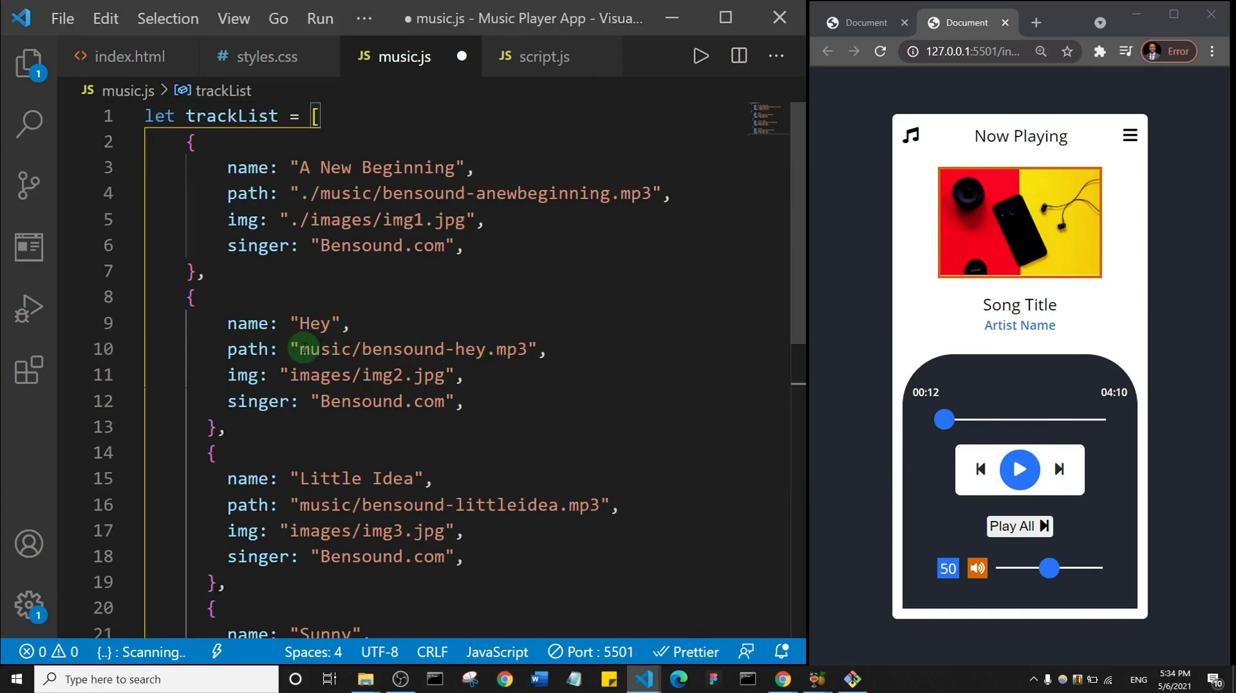
# Prefix the added tracks' music/ and images/ paths with './' and save.
pyautogui.doubleClick(410, 349)
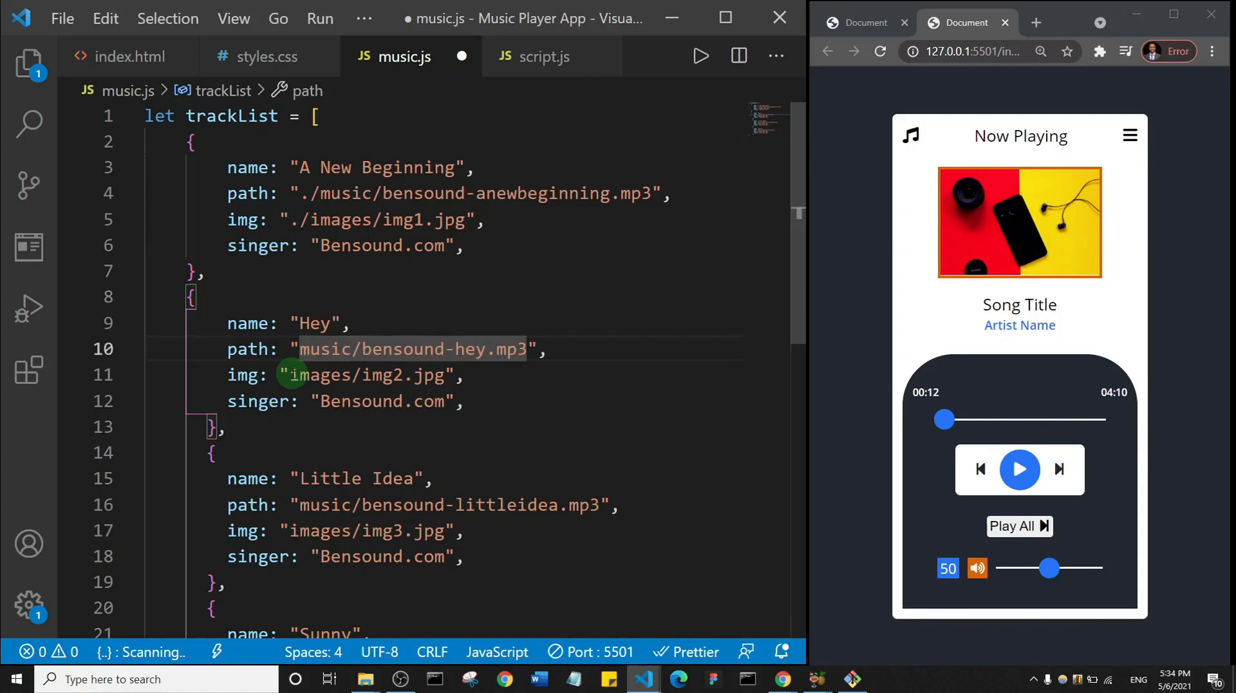
pyautogui.scroll(-3)
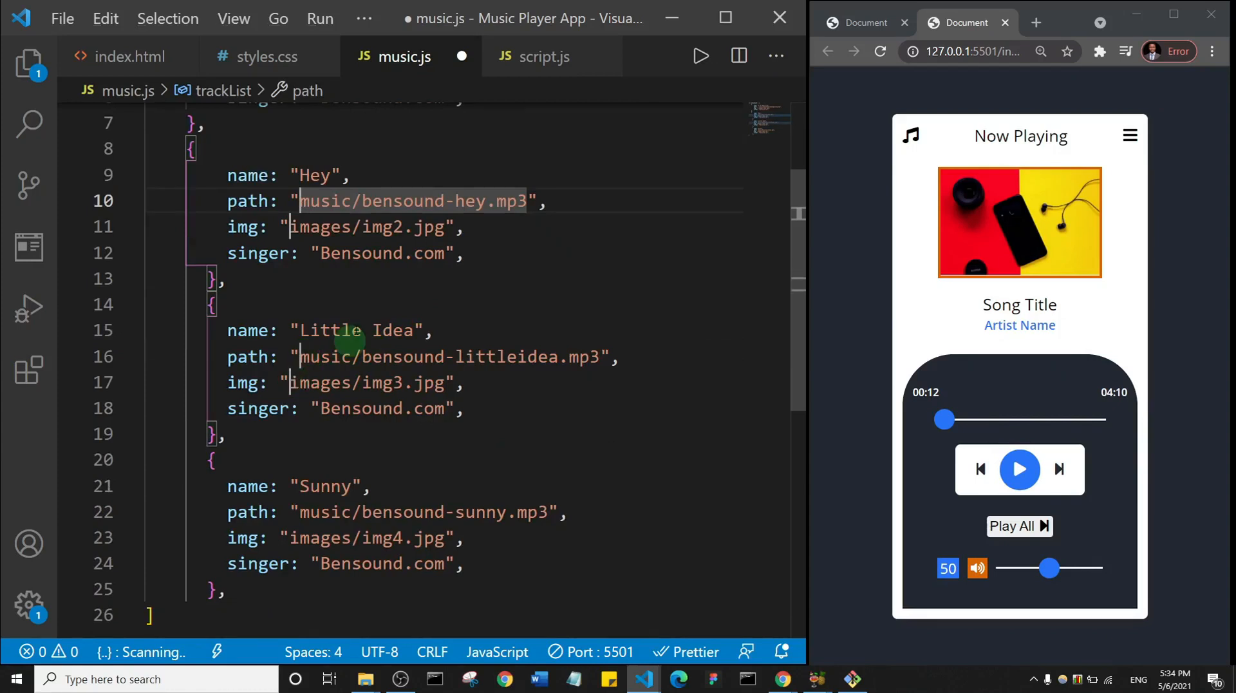
pyautogui.scroll(-3)
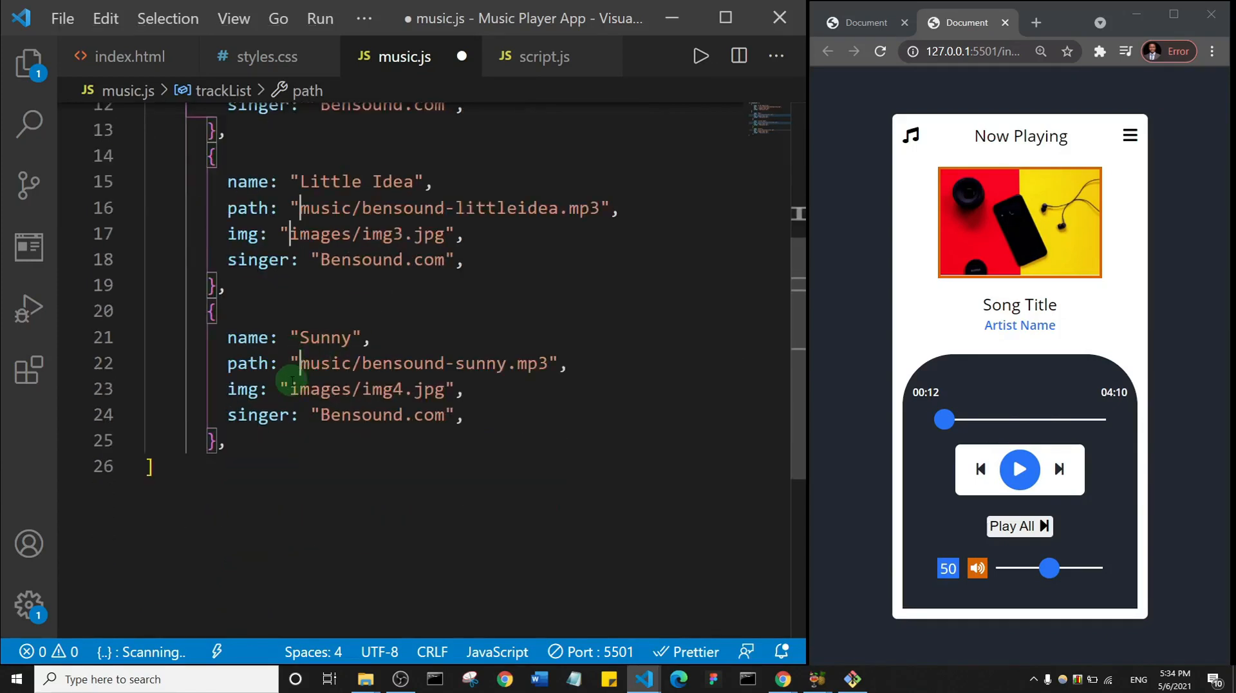
pyautogui.moveTo(332, 323)
pyautogui.write('./')
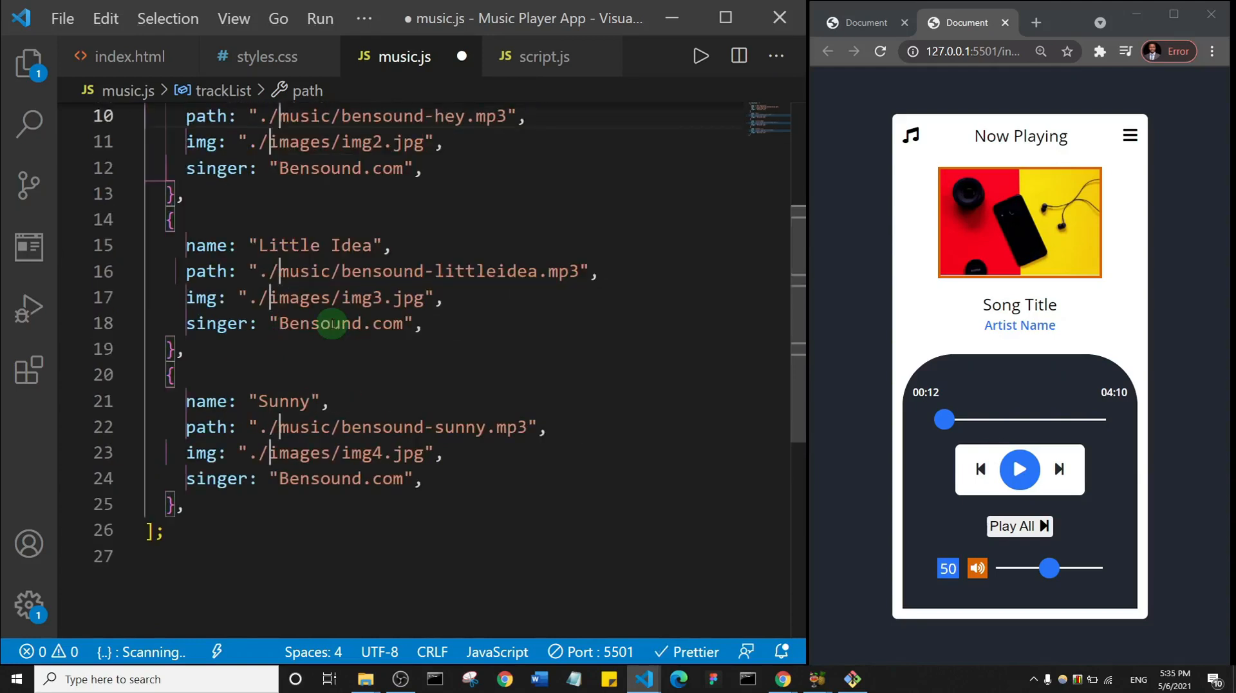
pyautogui.press('ctrl+s')
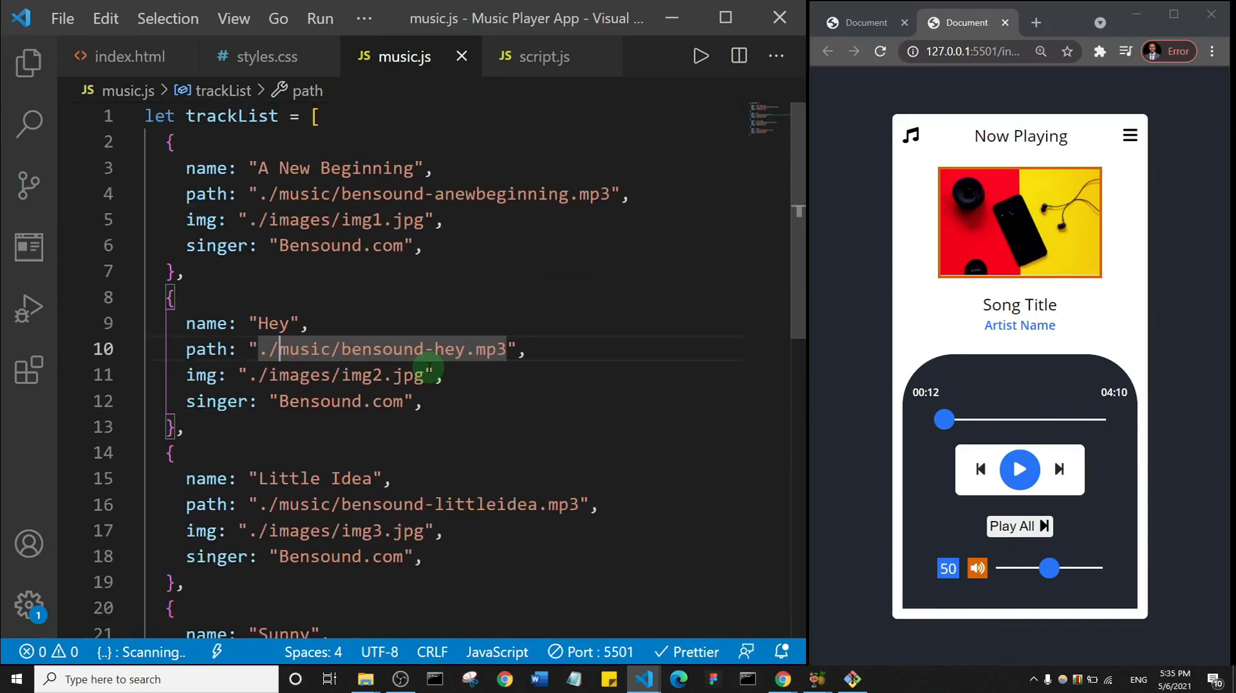
pyautogui.moveTo(450, 370)
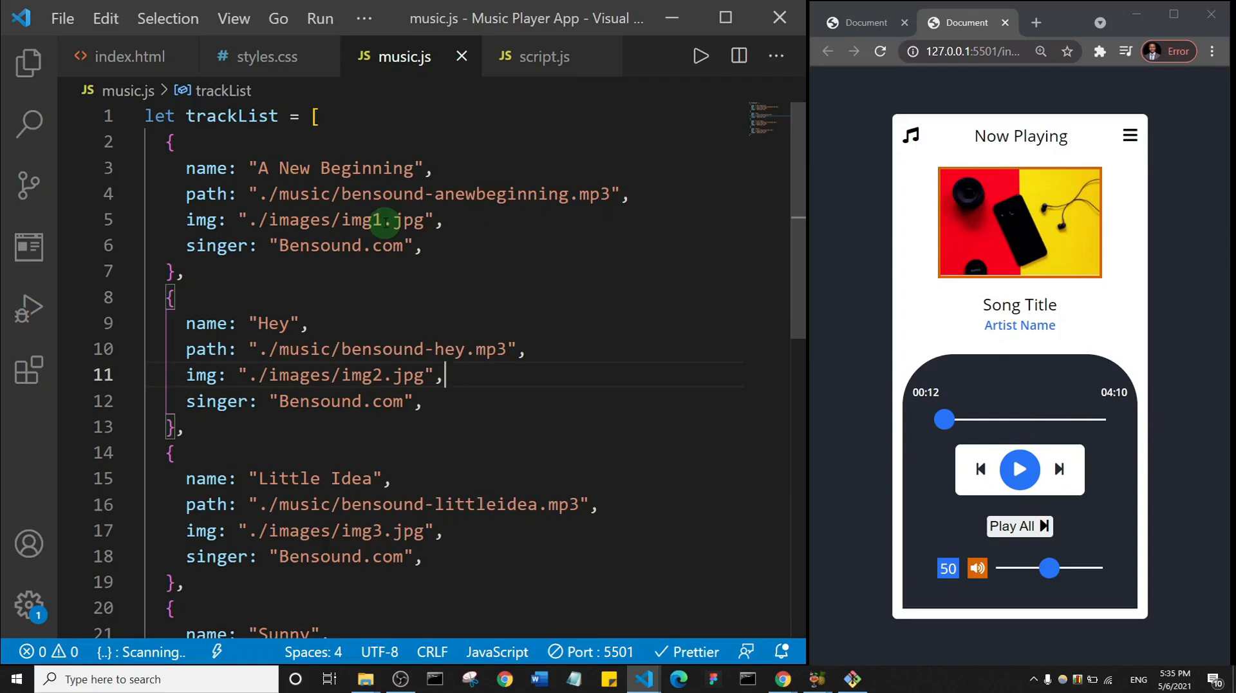
pyautogui.moveTo(203, 124)
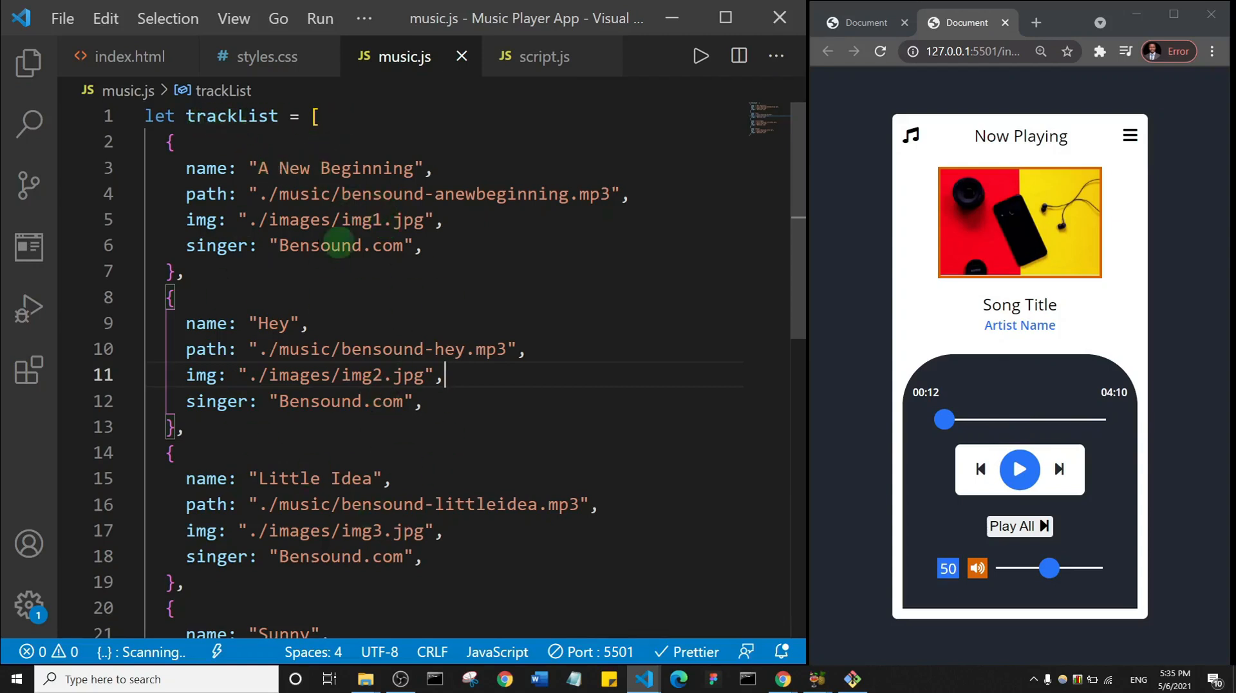
pyautogui.moveTo(470, 509)
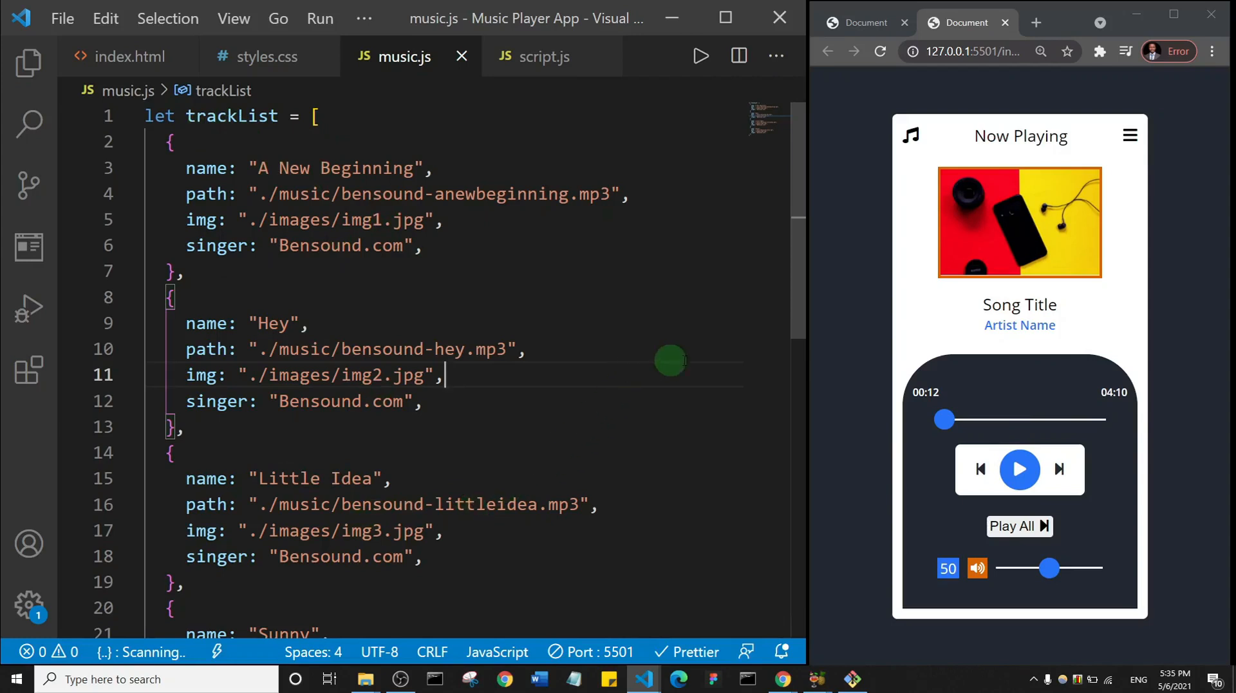
pyautogui.moveTo(487, 254)
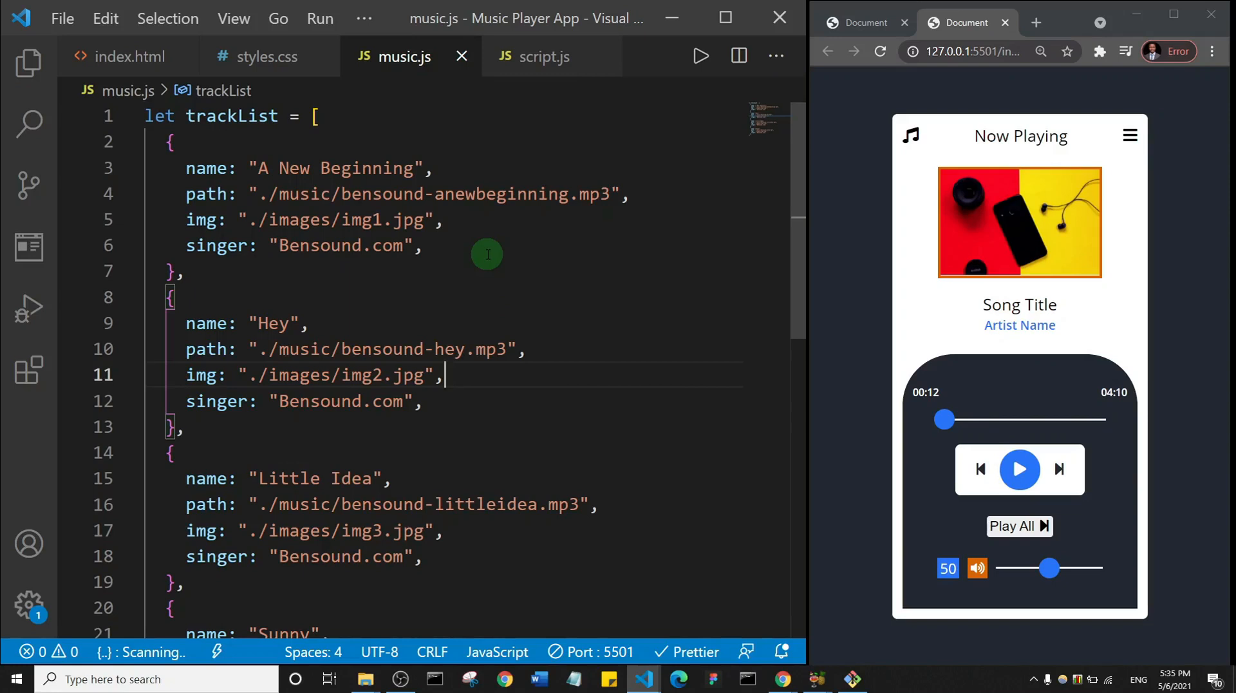
pyautogui.moveTo(654, 338)
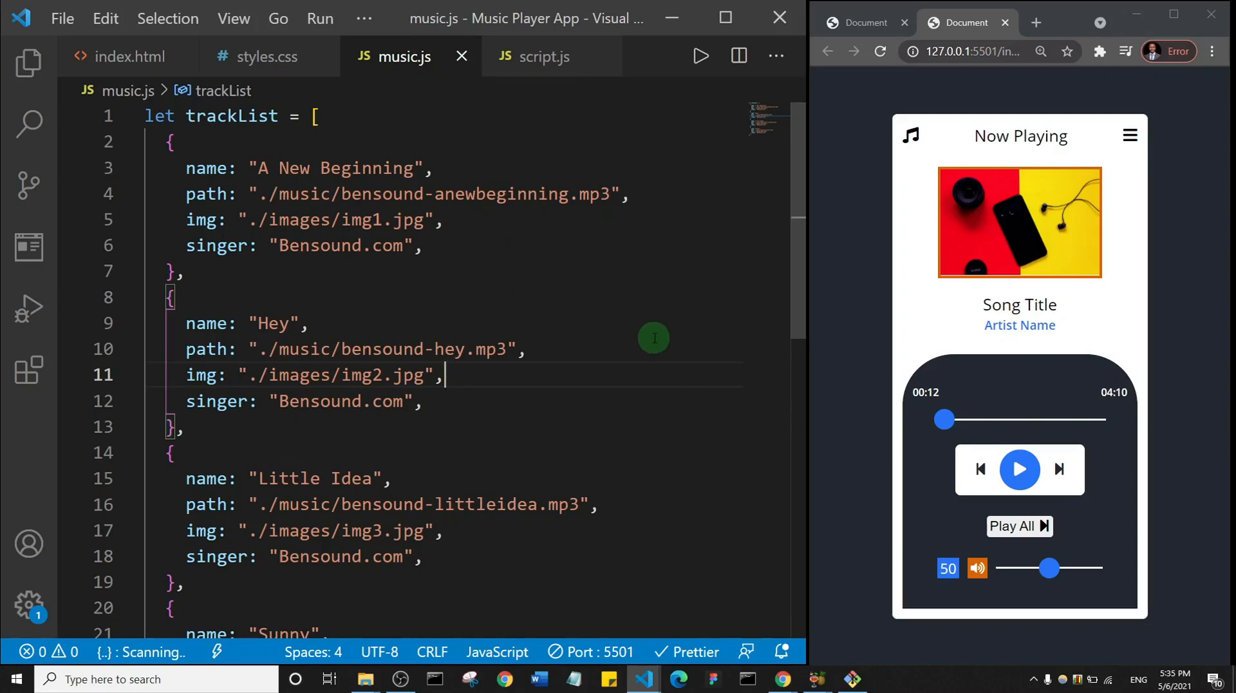